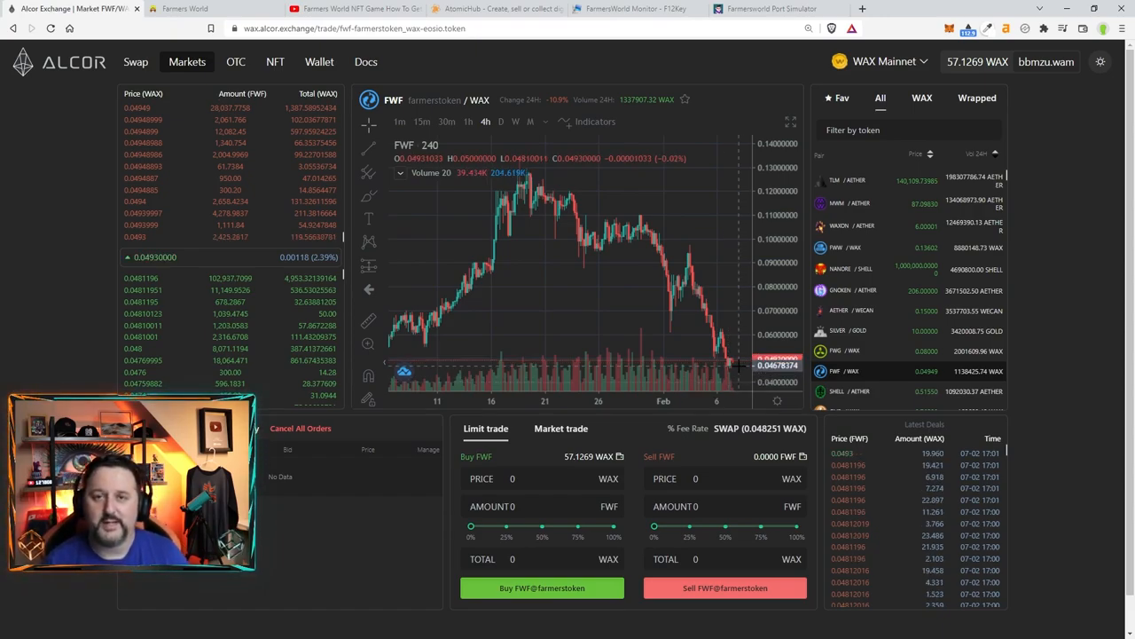
Filter tokens by 'fw', browse the FWG/WAX market, then land on FWW/WAX
type("fw")
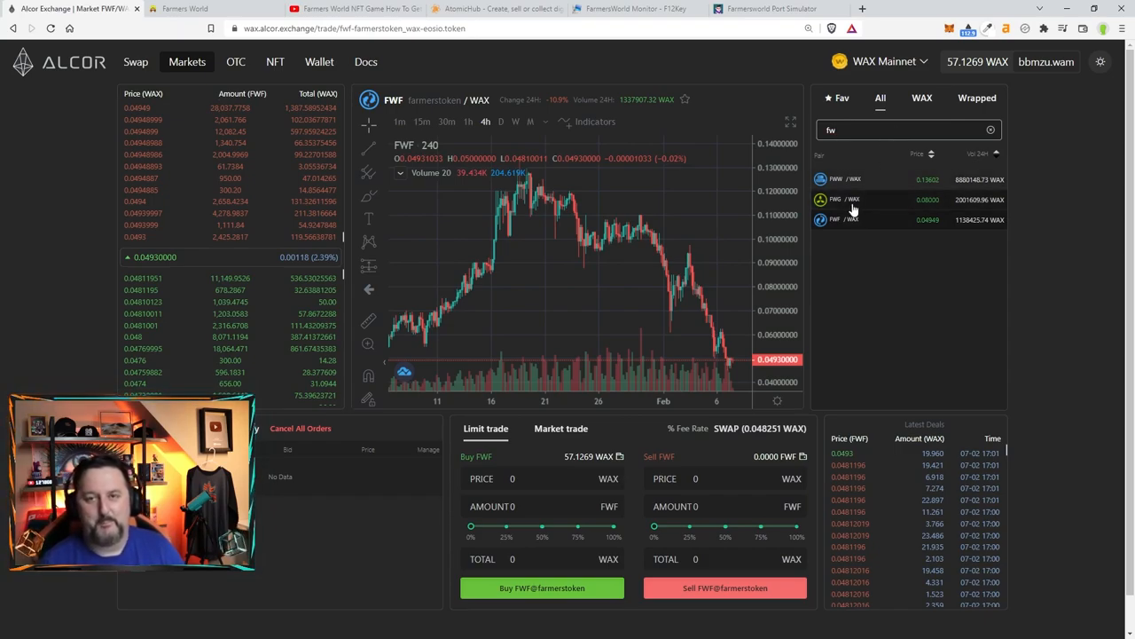
mouse_move(844, 202)
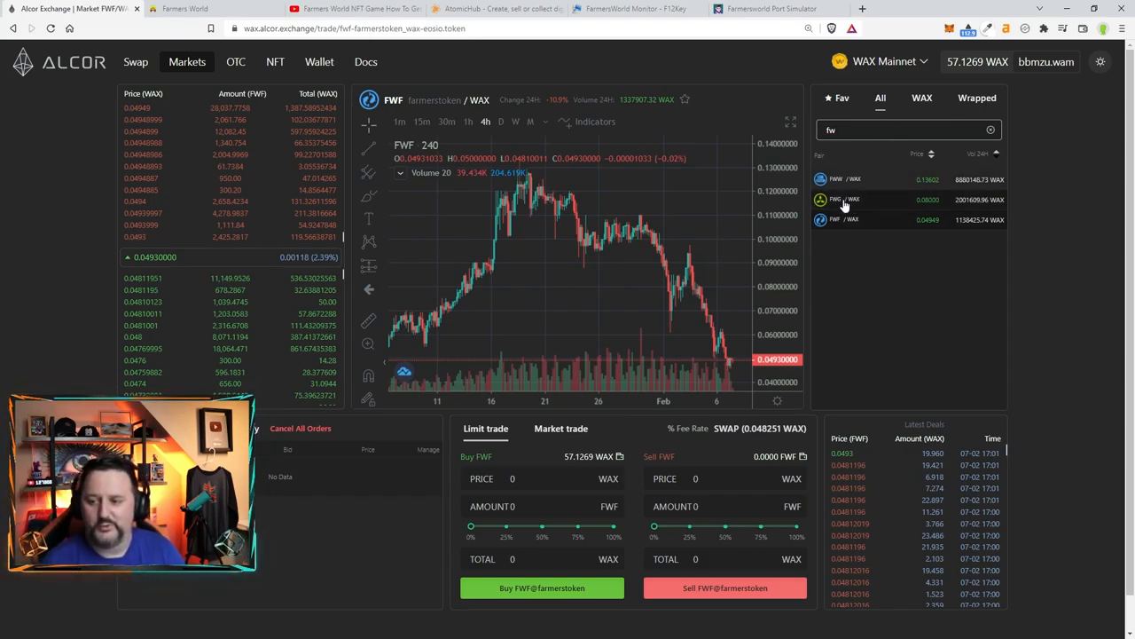
left_click(846, 199)
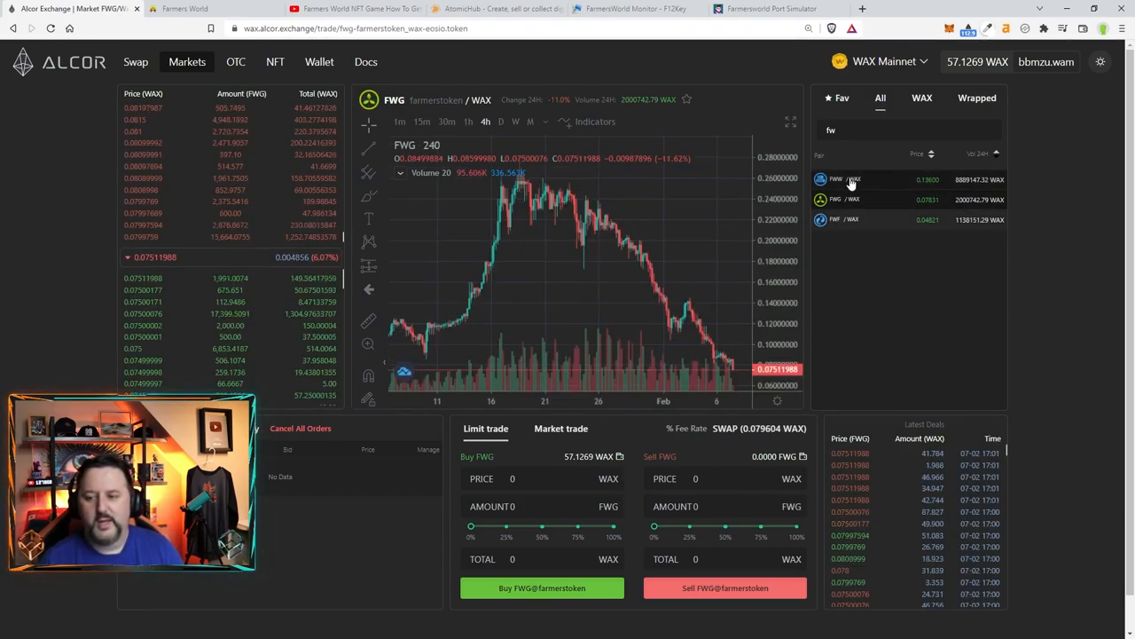
left_click(848, 179)
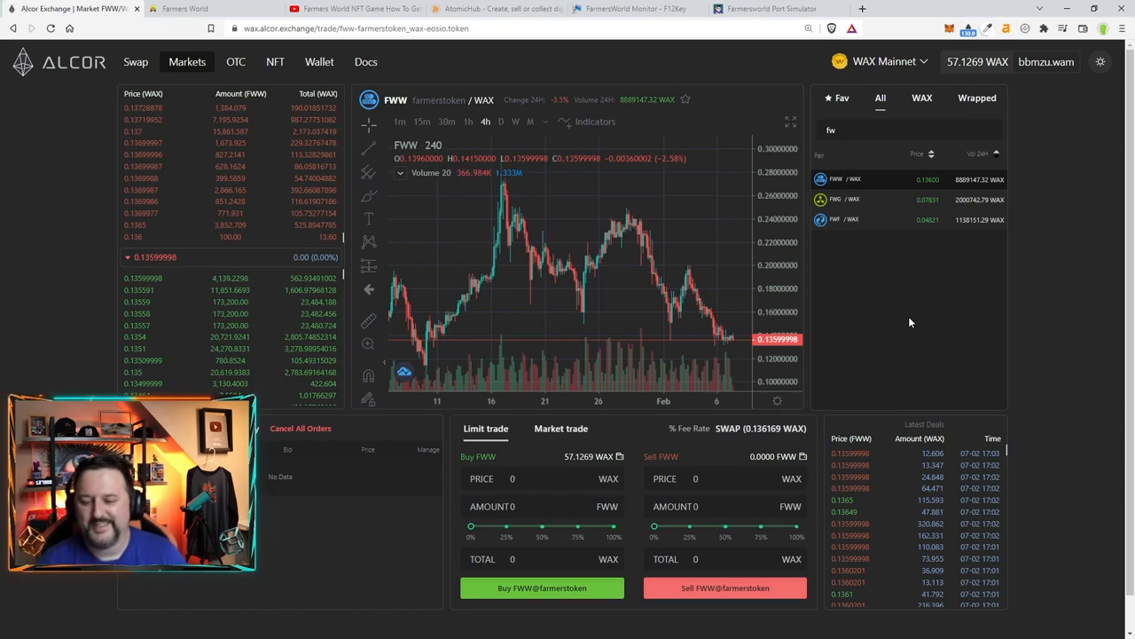
mouse_move(867, 309)
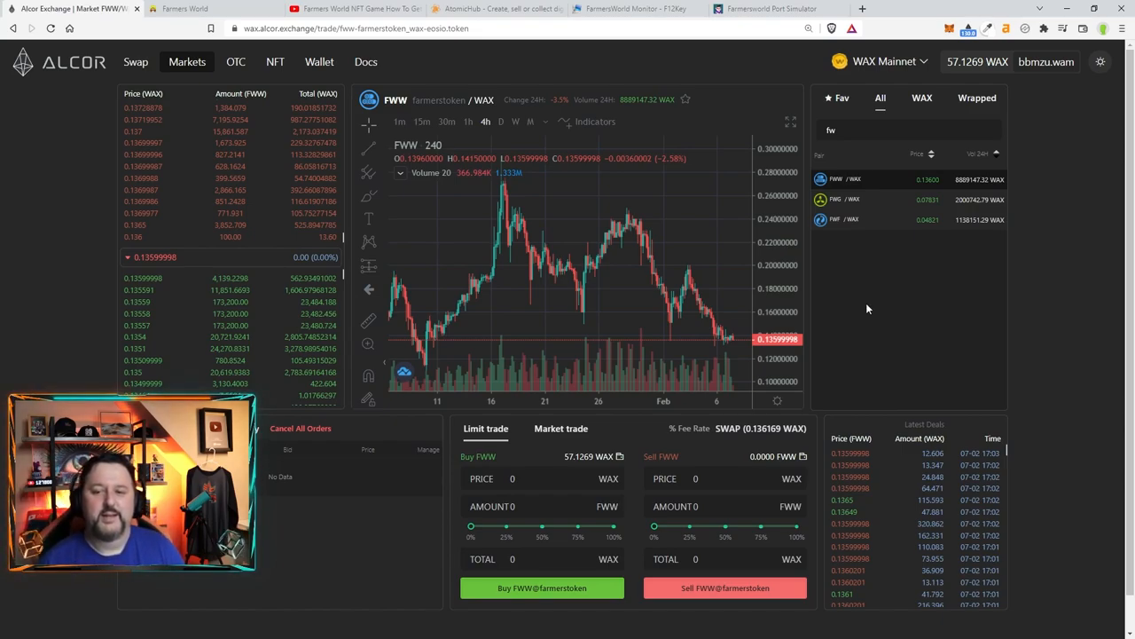
mouse_move(38, 135)
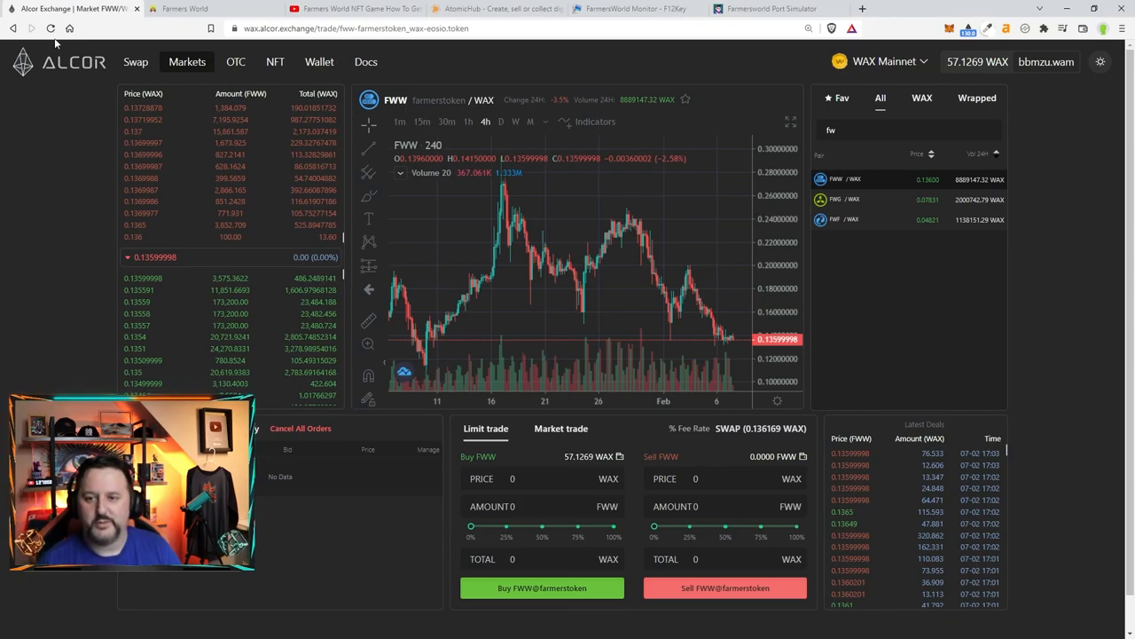
Write 'Chainsaws - 56,274' in the blank Notepad note
left_click(333, 7)
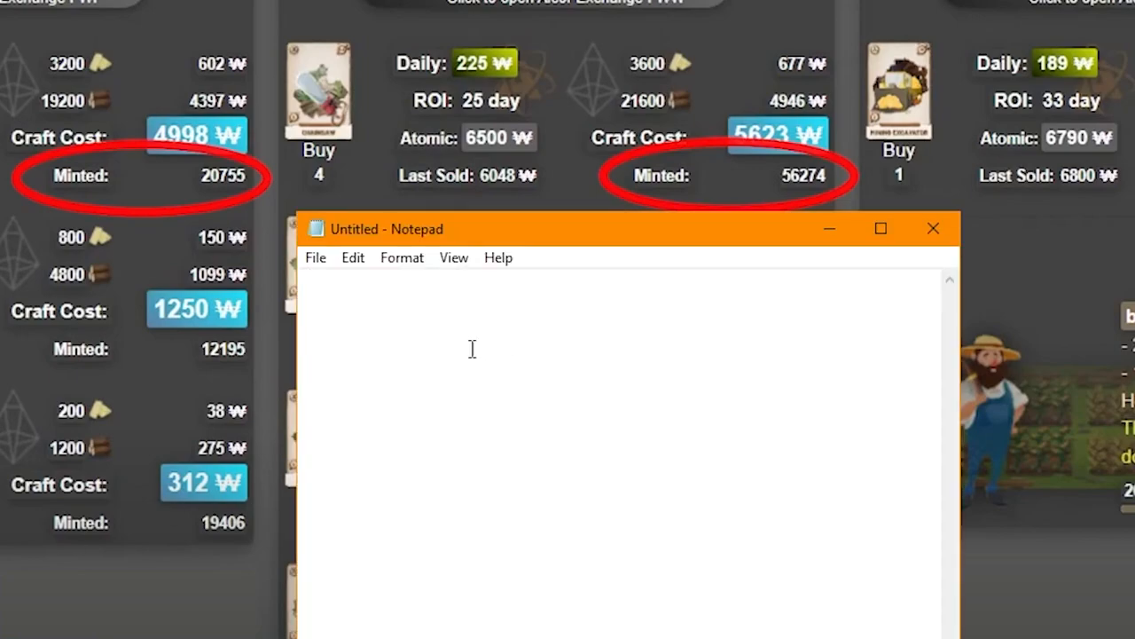
type("Ch")
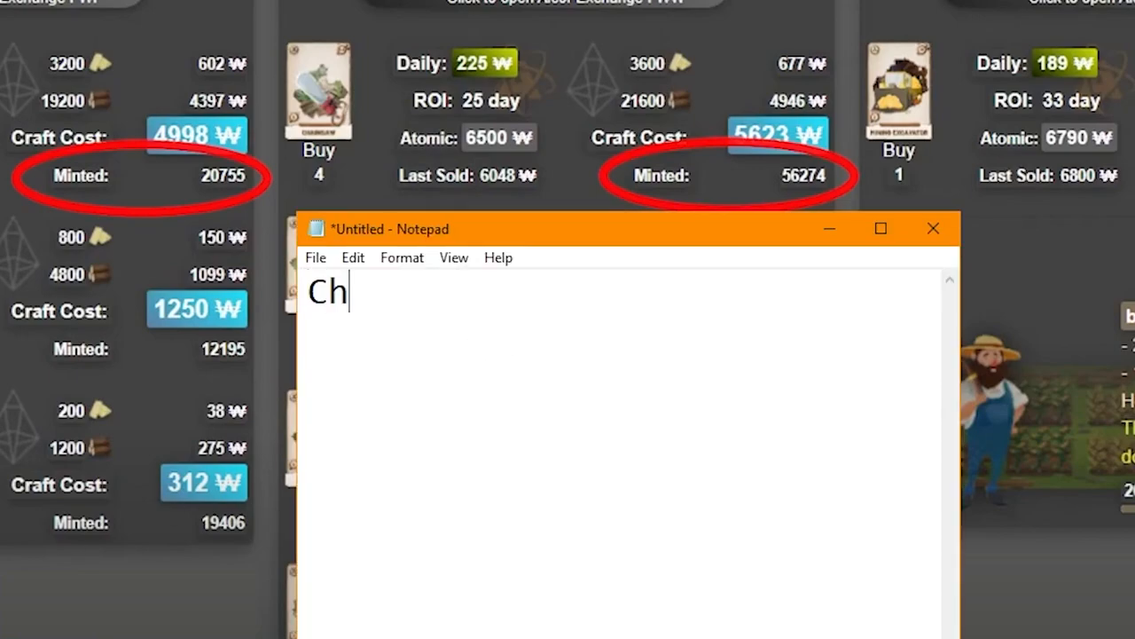
type("ainsaws -")
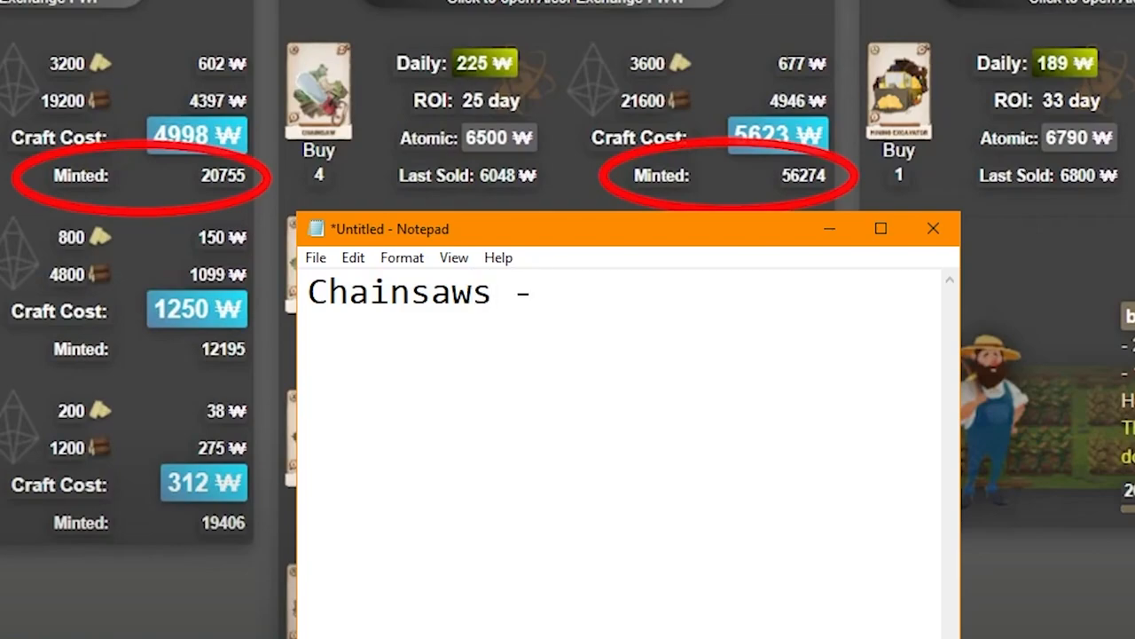
type("56,")
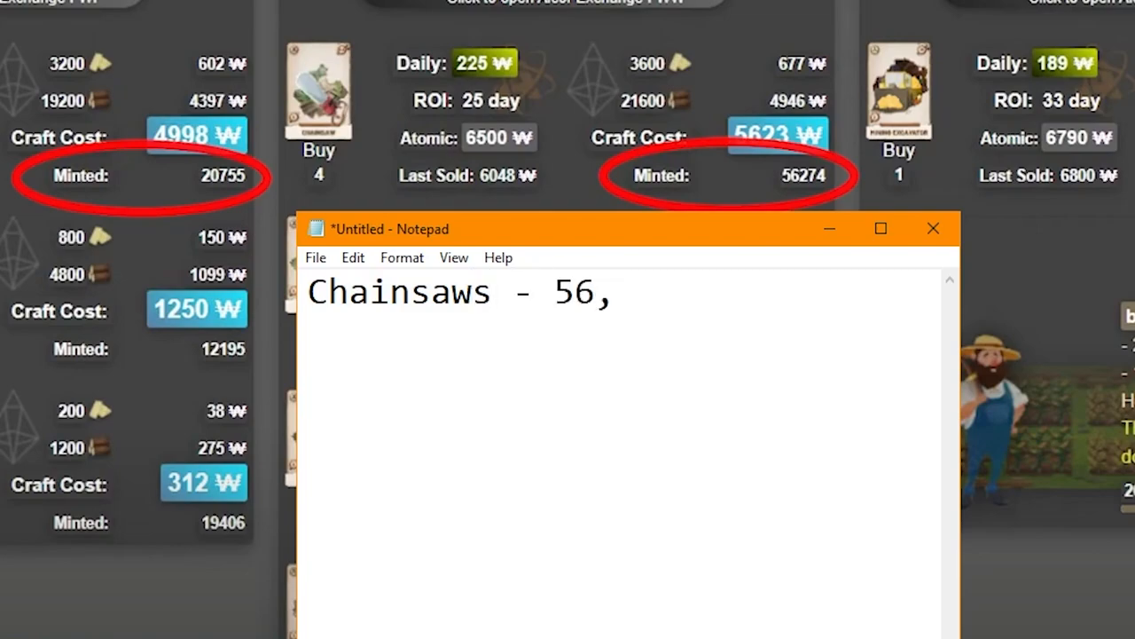
type("274")
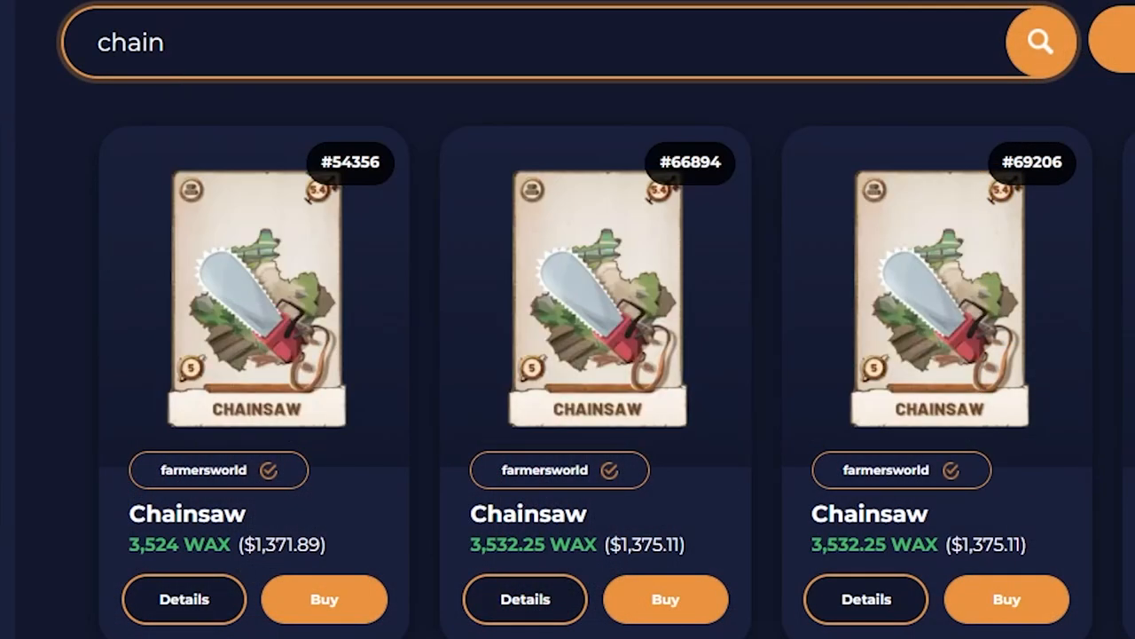
Sort 'chain' listings by lowest price, note '82,' after the count, and move to the simulator
left_click(1041, 43)
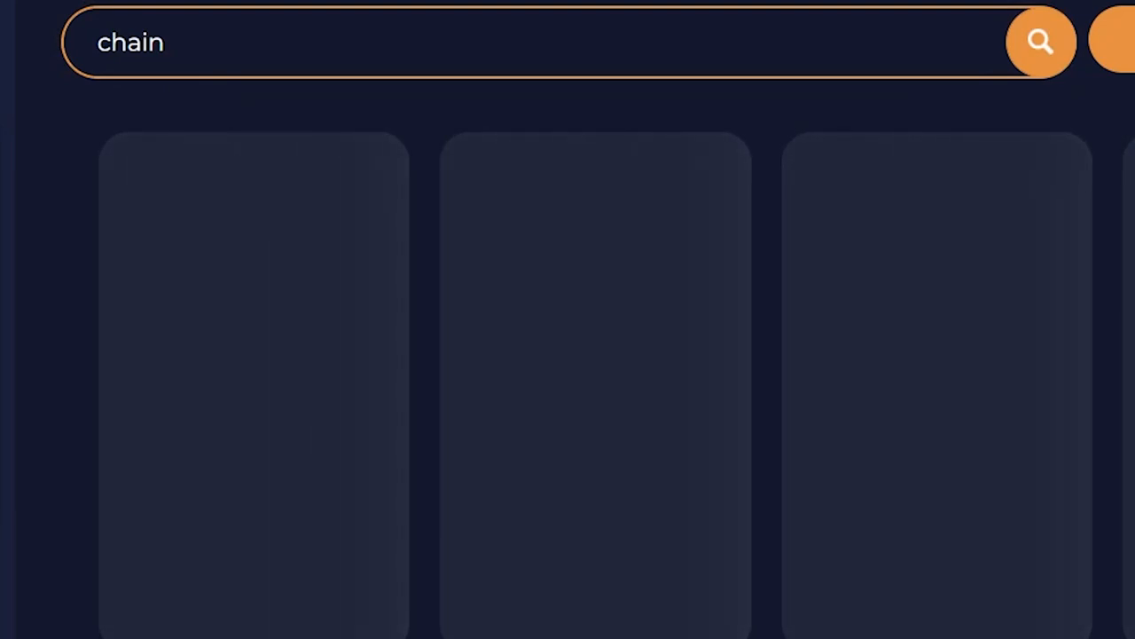
left_click(1042, 43)
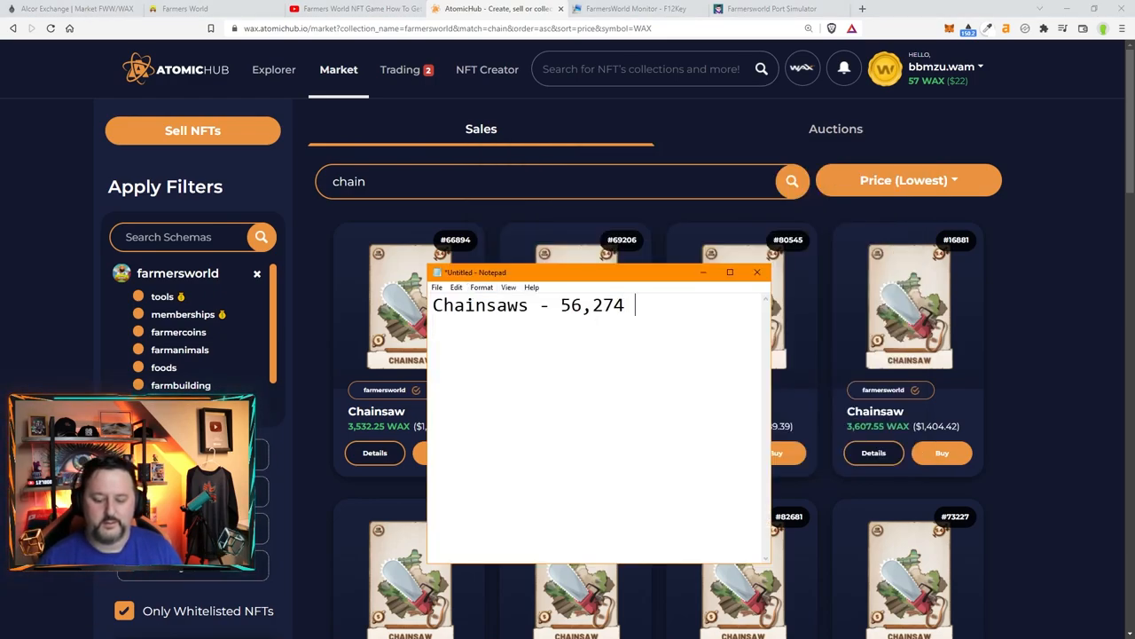
type("82,")
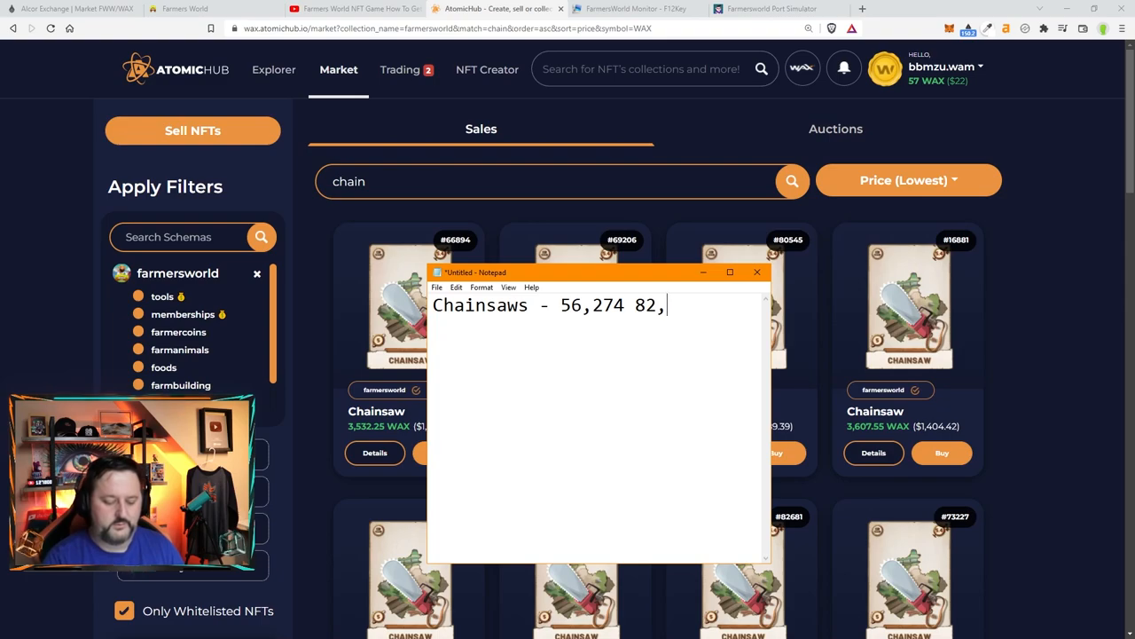
left_click(765, 7)
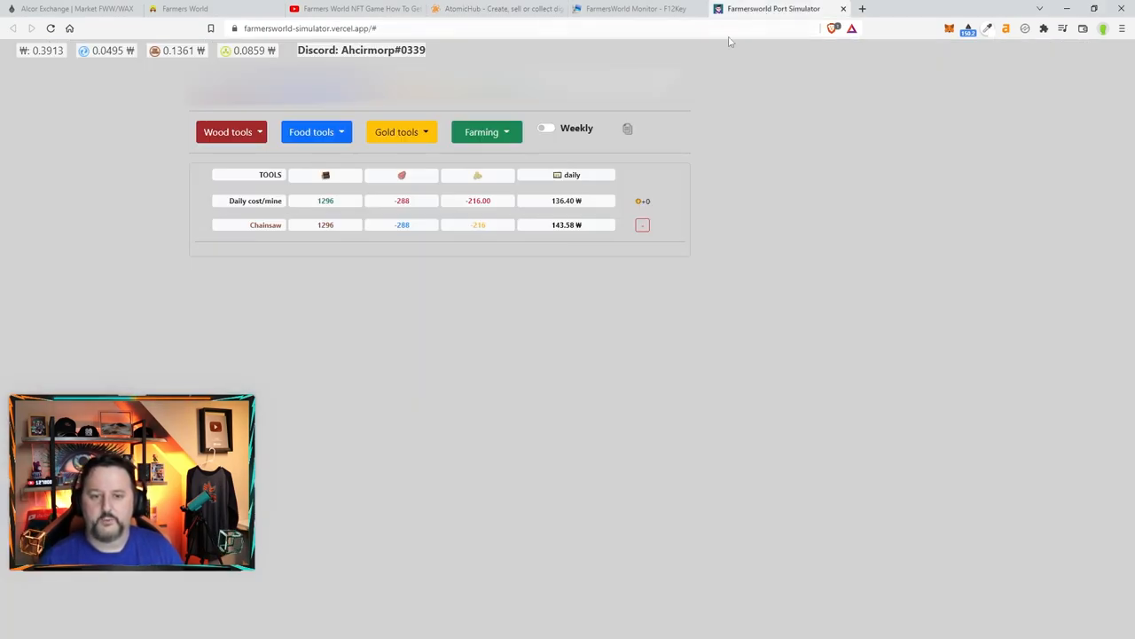
mouse_move(113, 259)
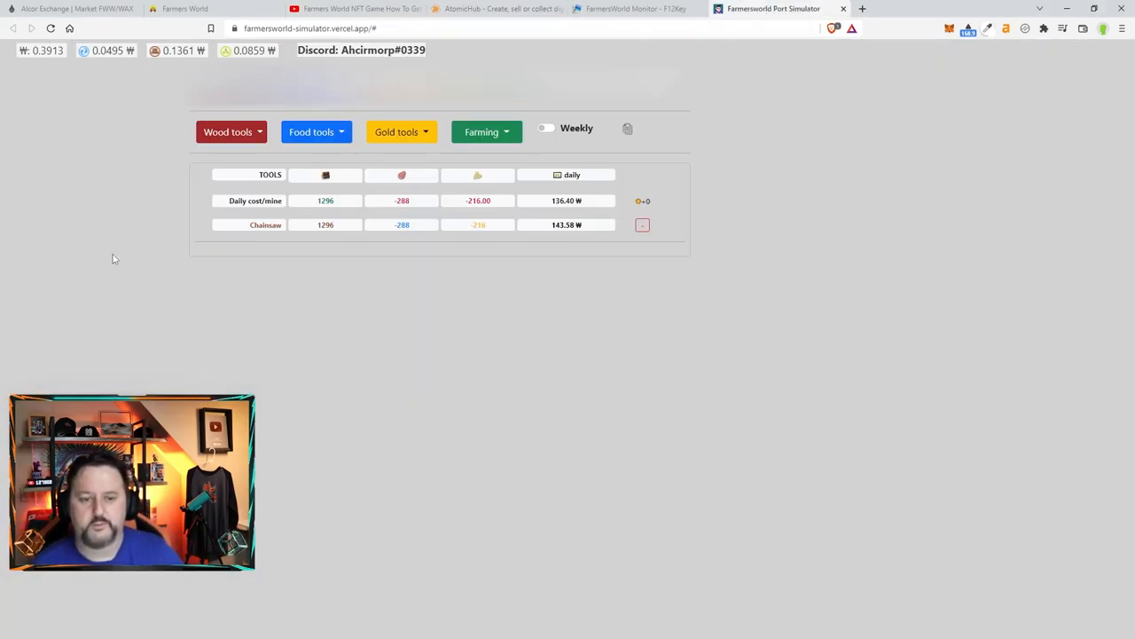
mouse_move(110, 273)
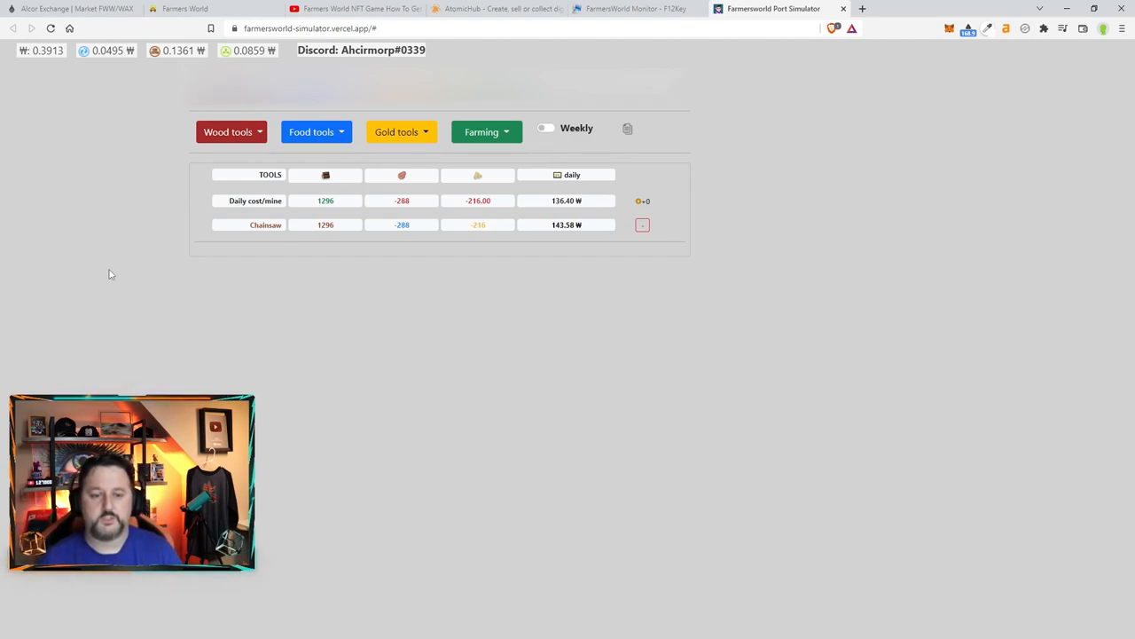
Re-add Chainsaw from Wood tools to the simulator table and select its 1296 value
left_click(642, 223)
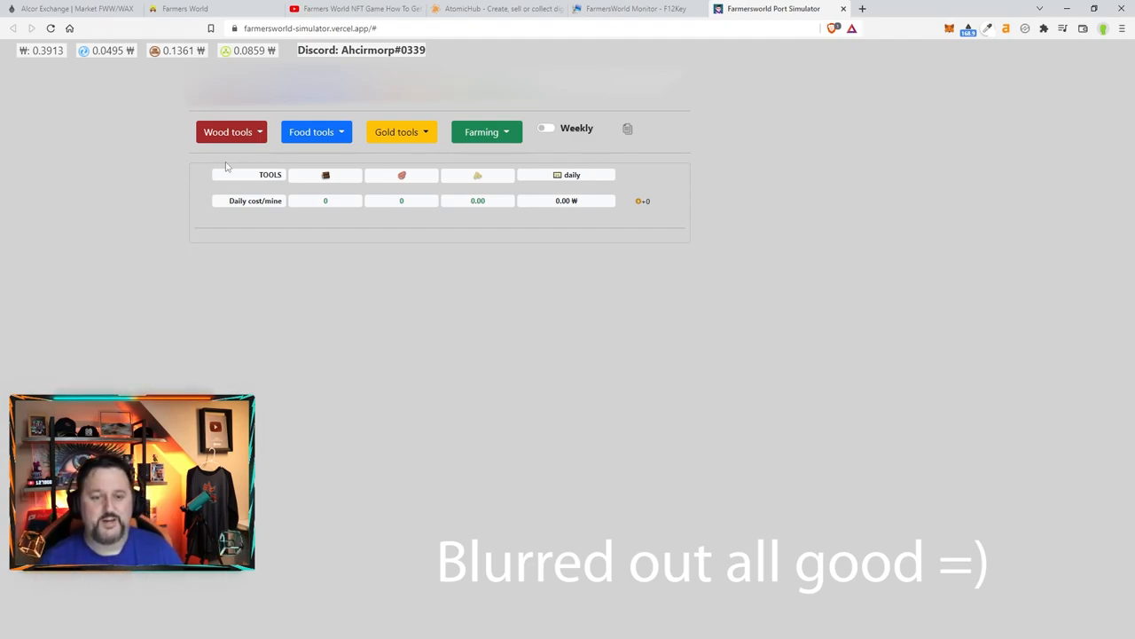
left_click(230, 131)
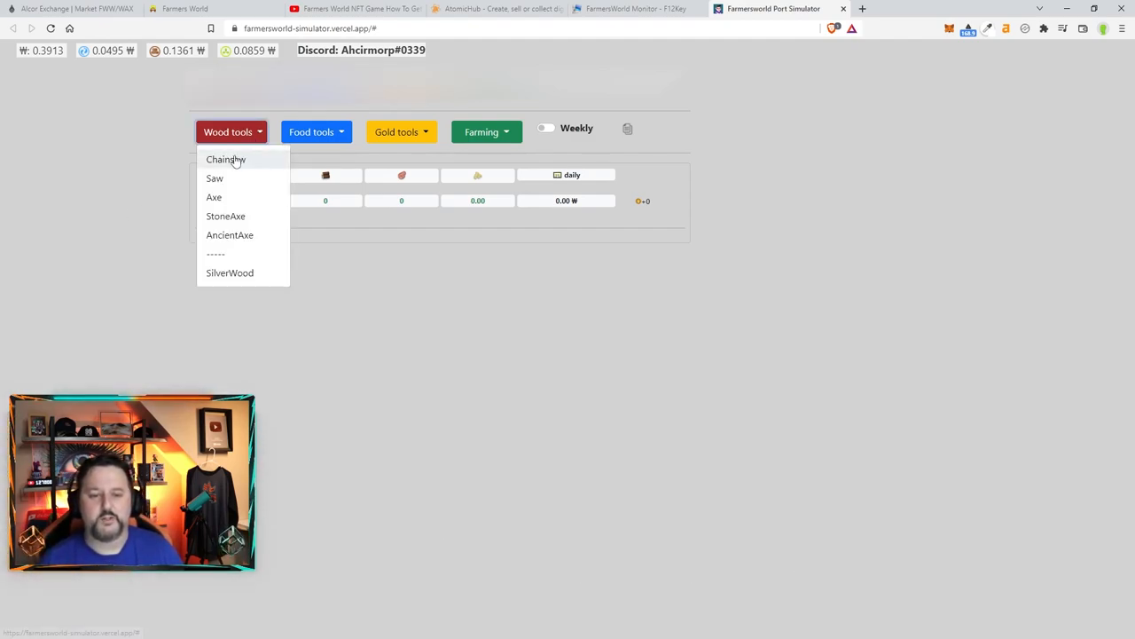
left_click(225, 160)
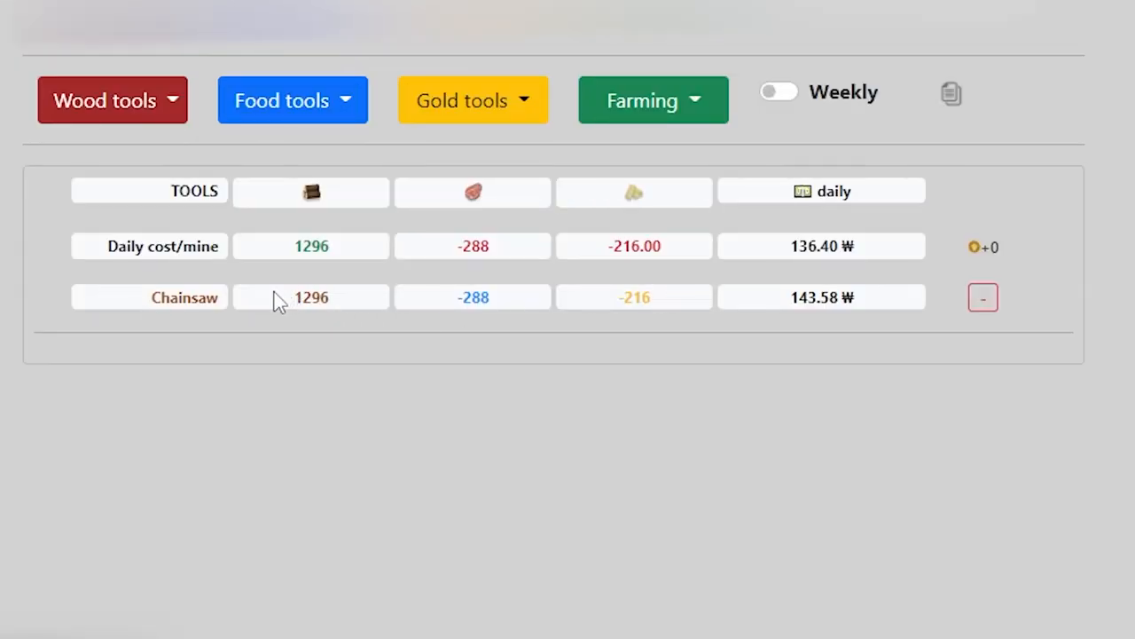
double_click(311, 298)
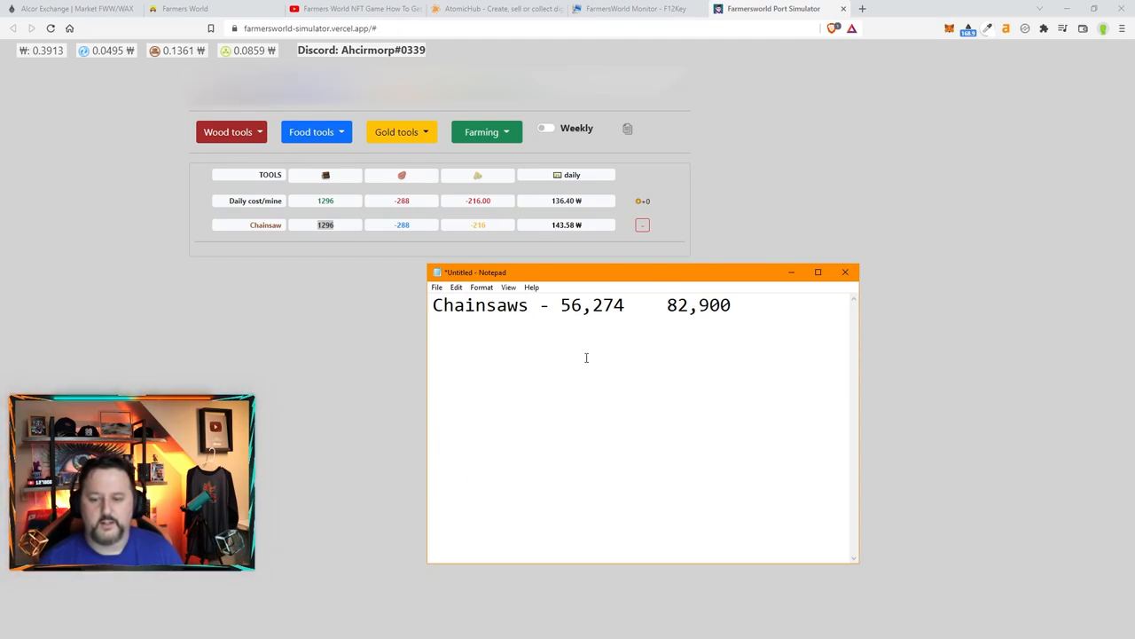
Write 1,296 on the line beneath both the 56,274 and 82,900 figures
type("1,2")
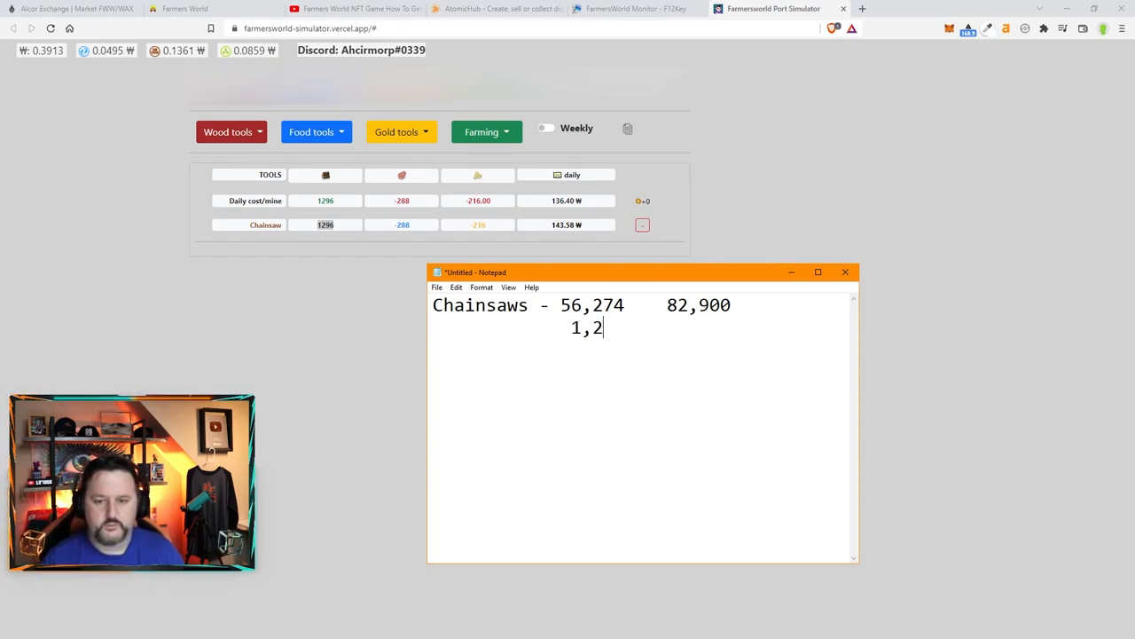
type("96")
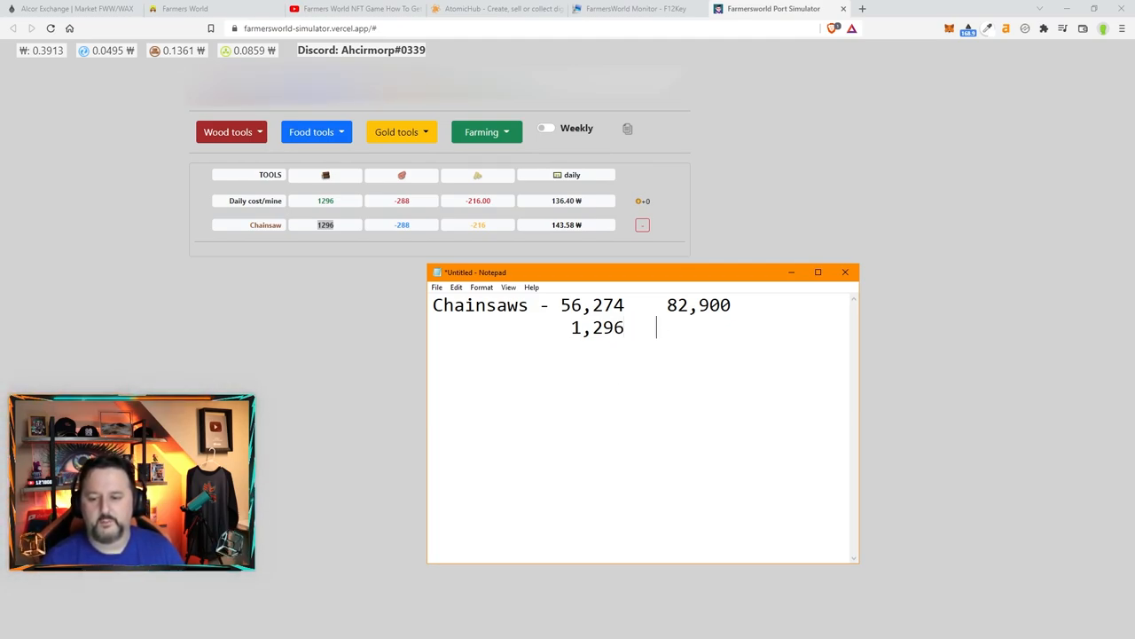
type("1,296")
type("----------------------------")
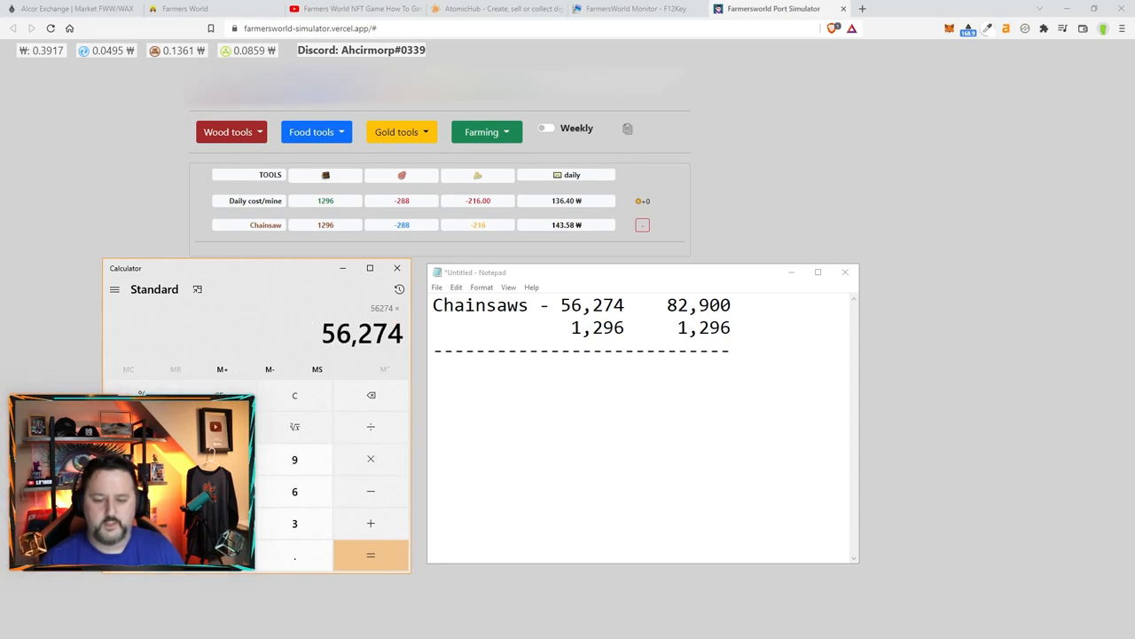
Multiply the chainsaw figures by 1296 in Calculator and note the 73M total
left_click(369, 554)
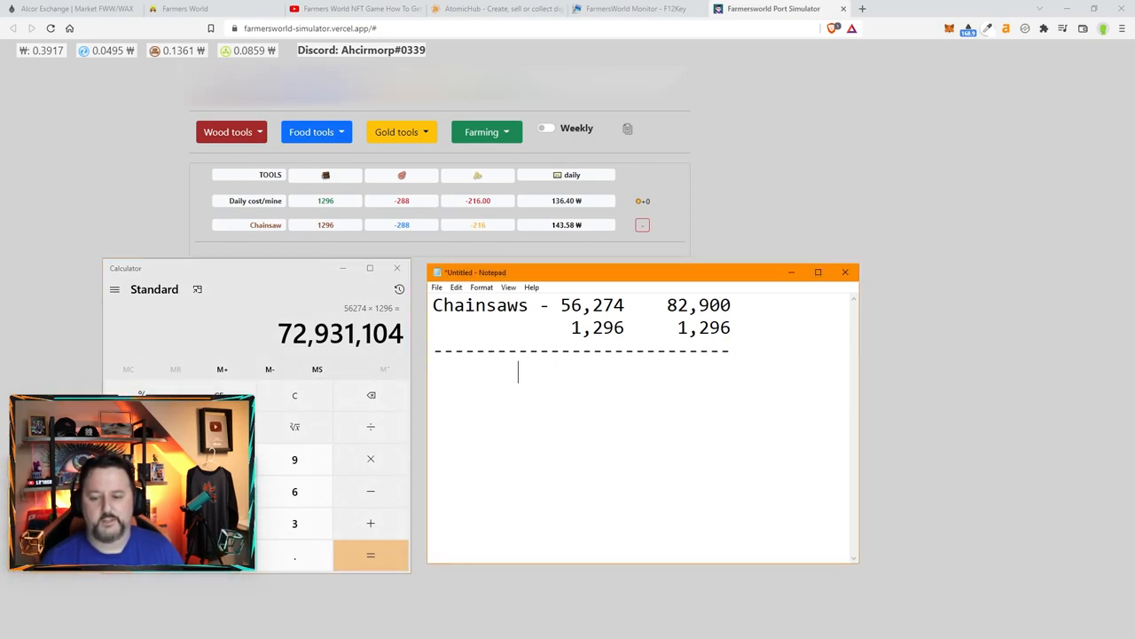
type("7")
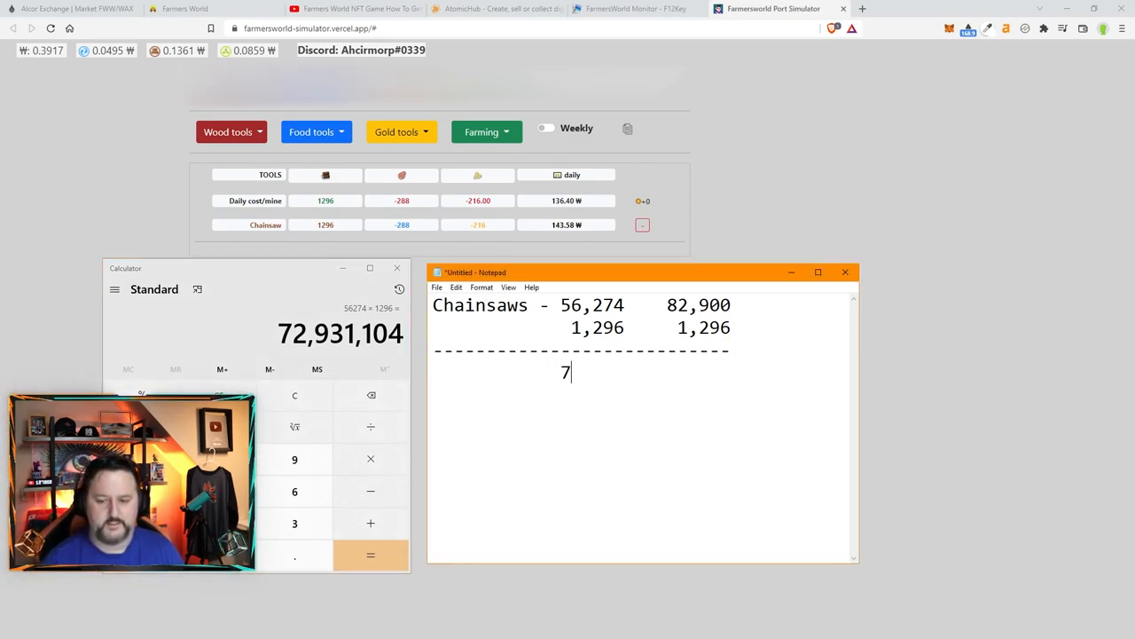
type("3M")
left_click(258, 326)
type("129")
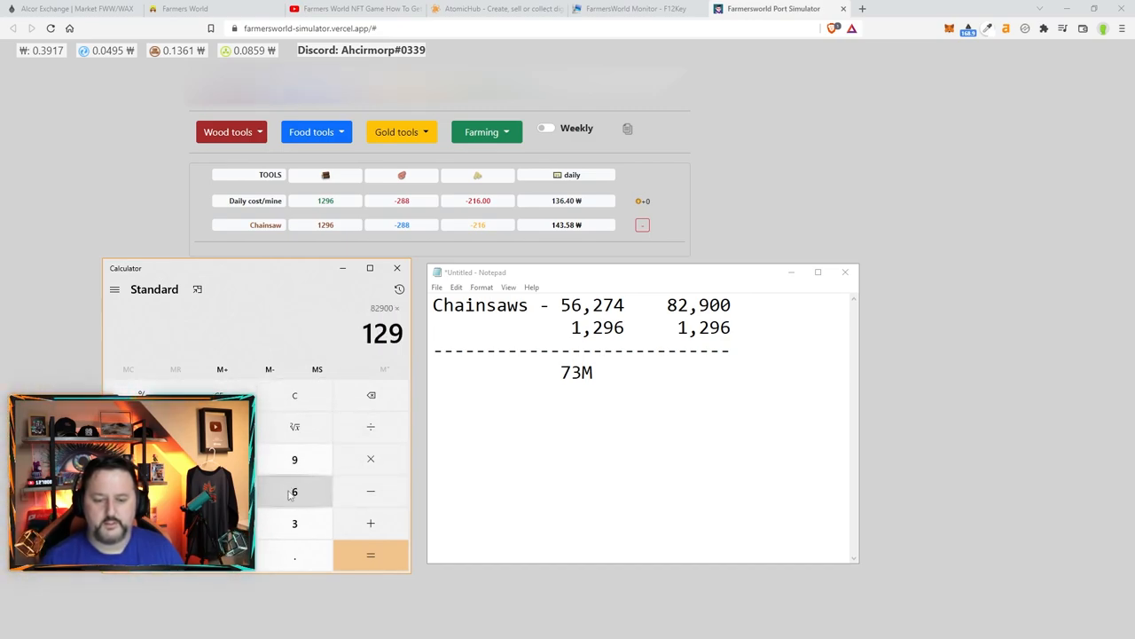
left_click(369, 554)
type("34 Million in 7 days")
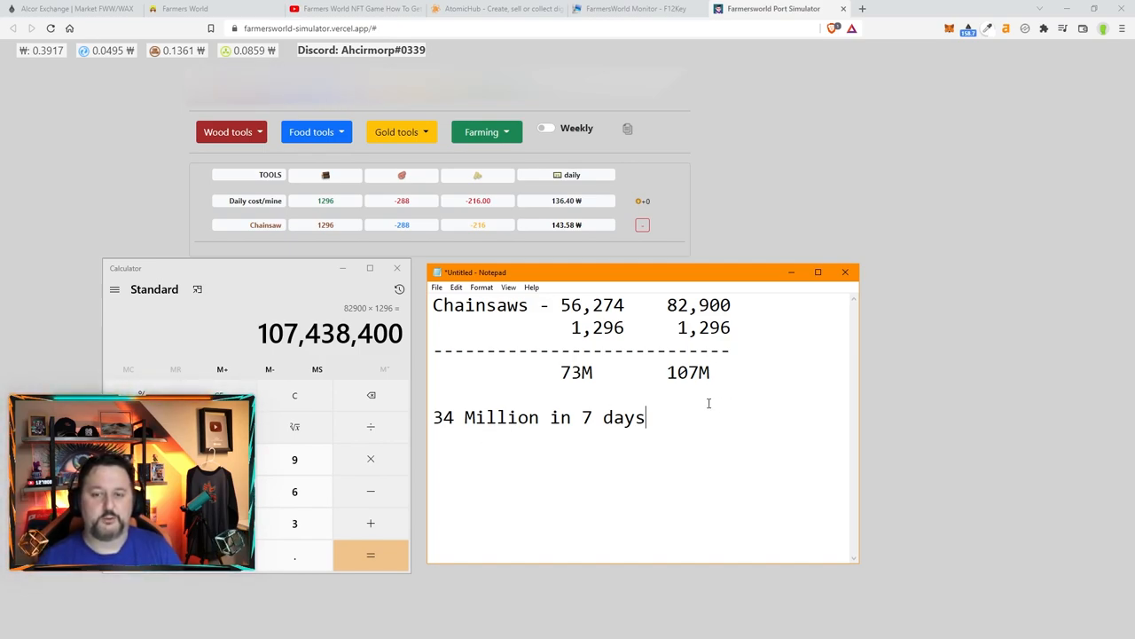
mouse_move(702, 419)
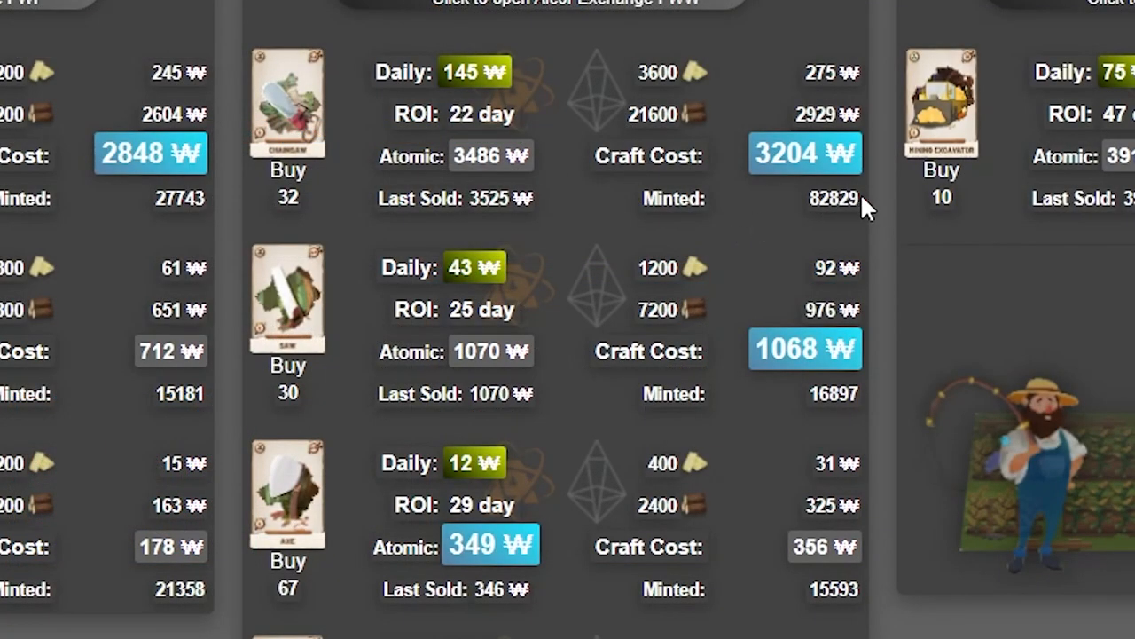
mouse_move(843, 227)
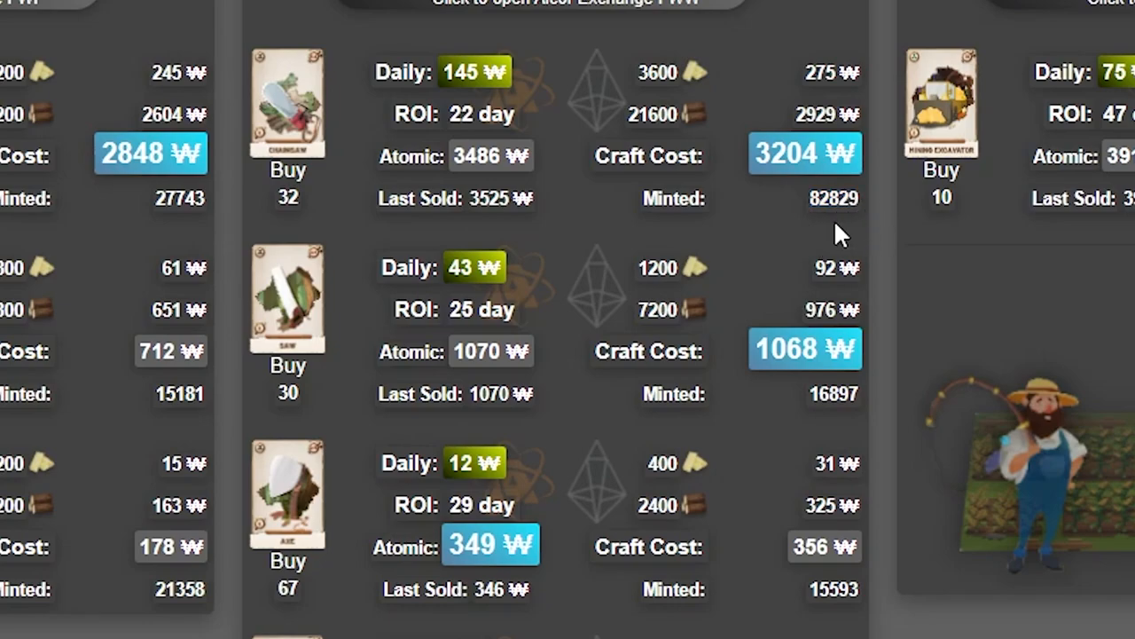
mouse_move(813, 239)
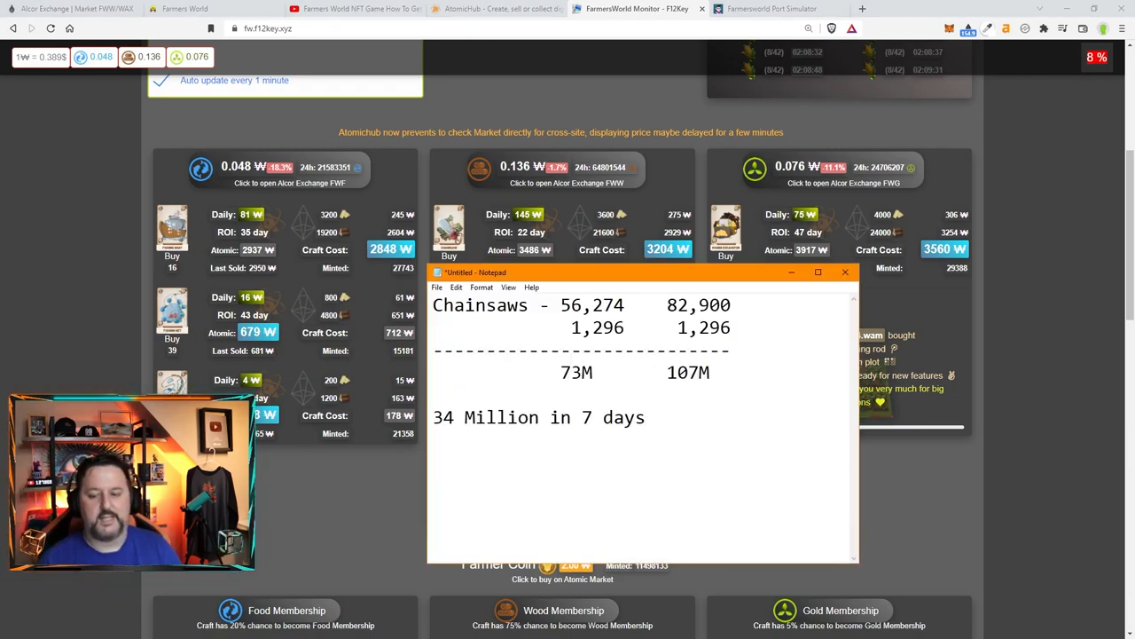
mouse_move(699, 433)
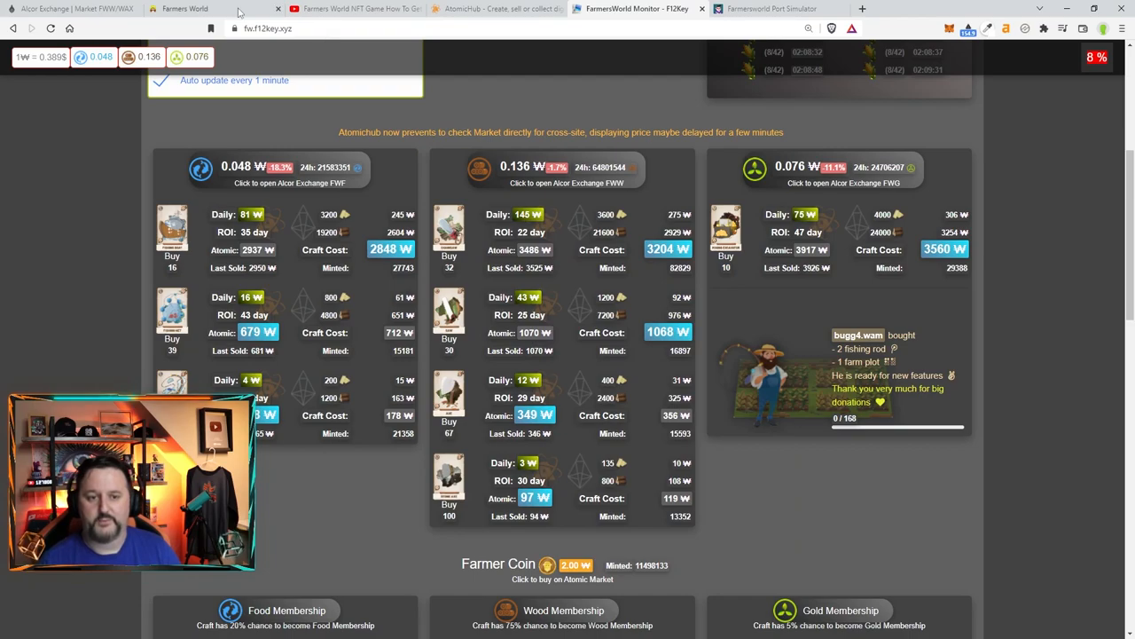
Bring the Farmers World game into view after reviewing the monitor's tool prices
left_click(192, 10)
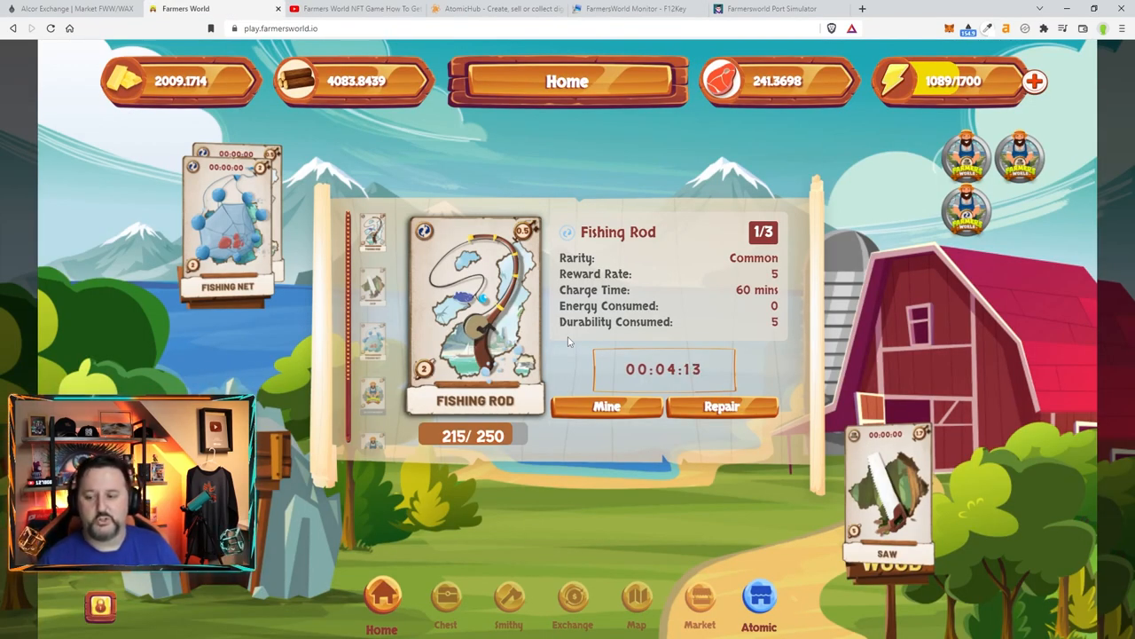
mouse_move(646, 472)
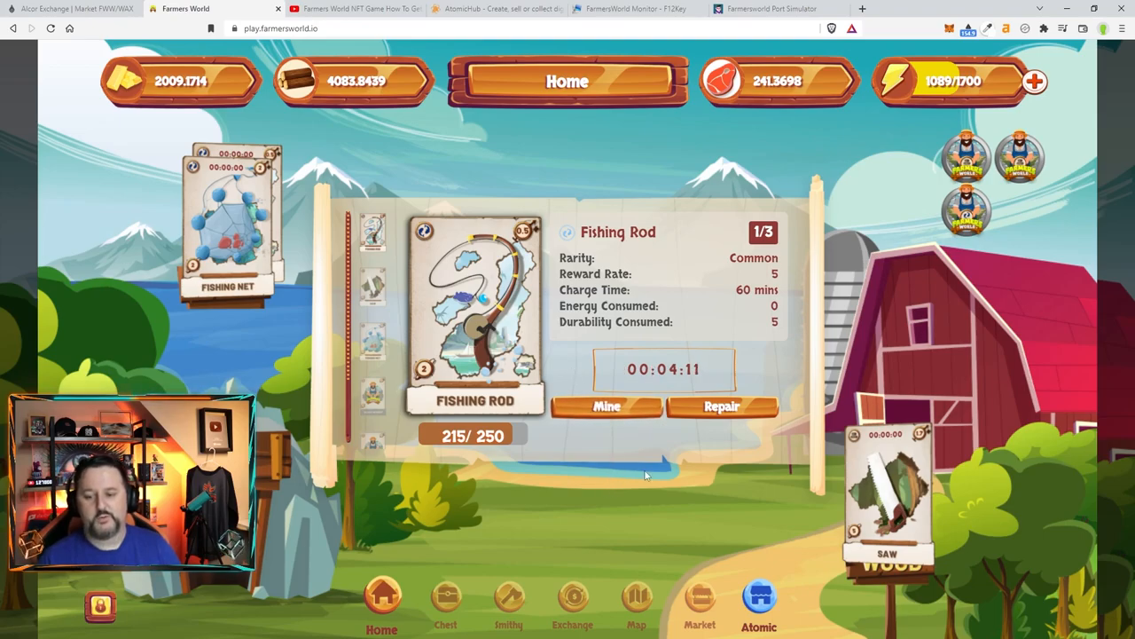
Show the planted Corn Seed crop panel with its running countdown
left_click(631, 599)
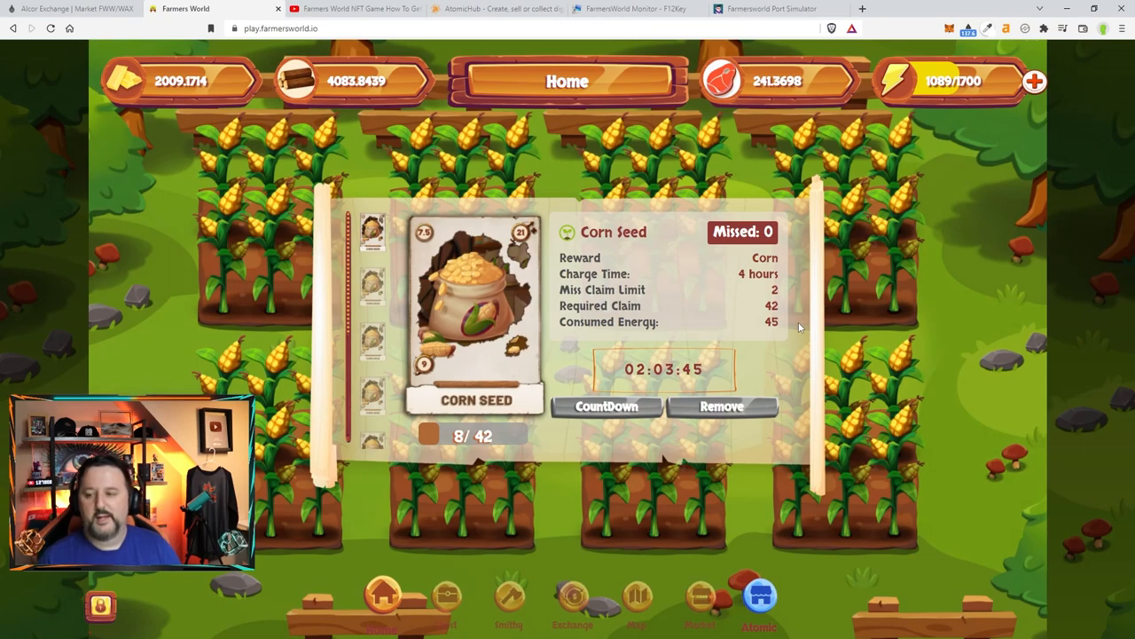
mouse_move(614, 339)
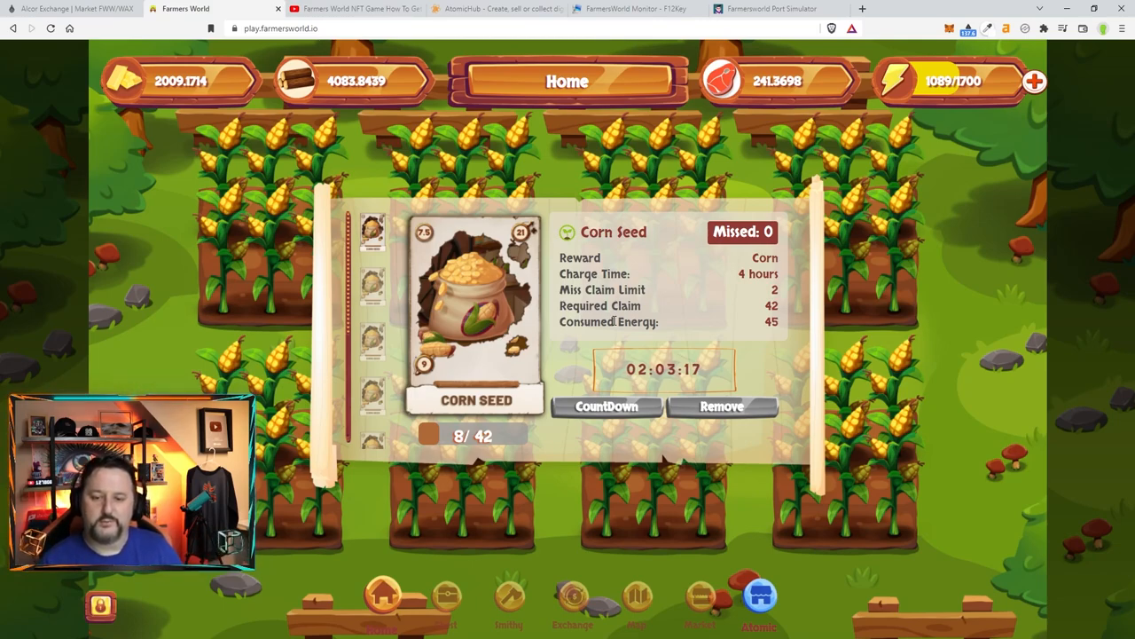
mouse_move(674, 326)
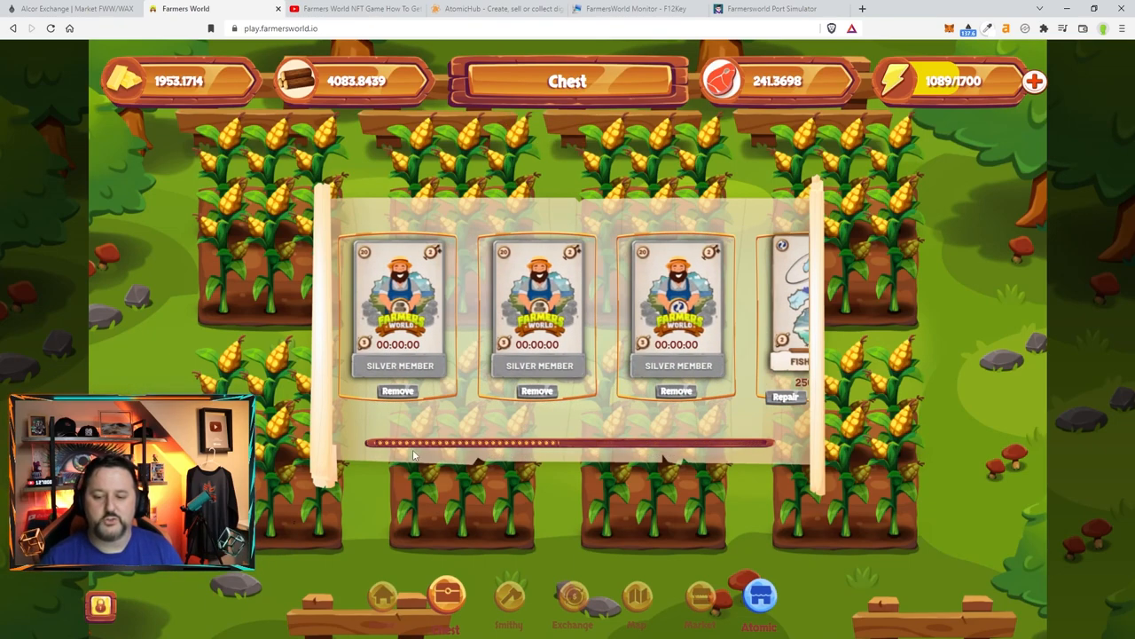
mouse_move(524, 607)
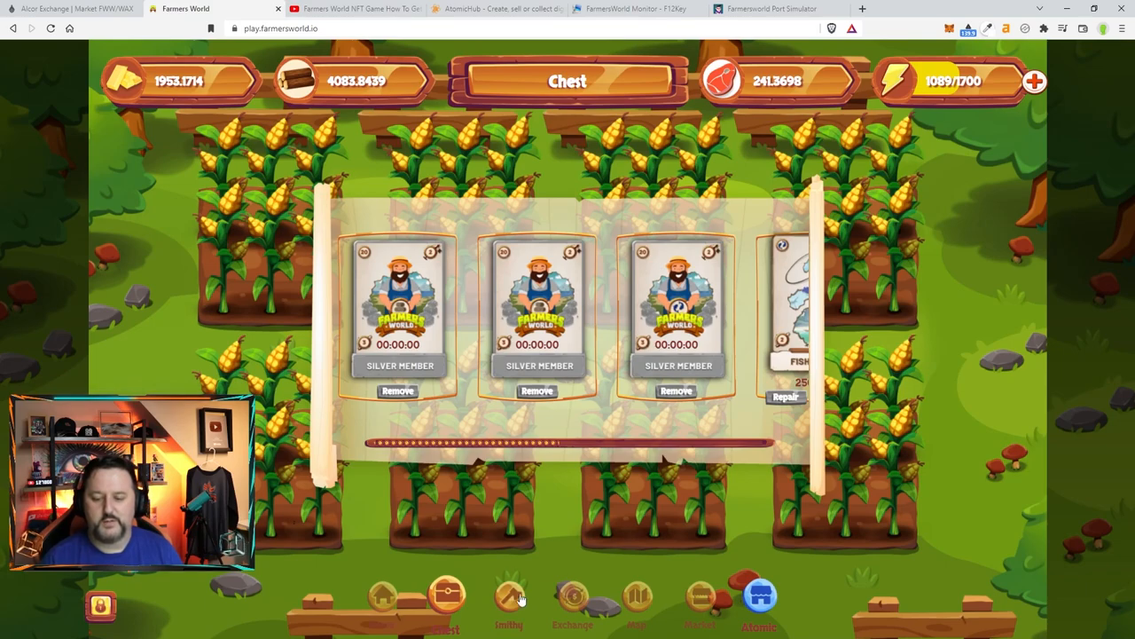
Go to the Smithy crafting area showing the Bronze Member card
left_click(511, 600)
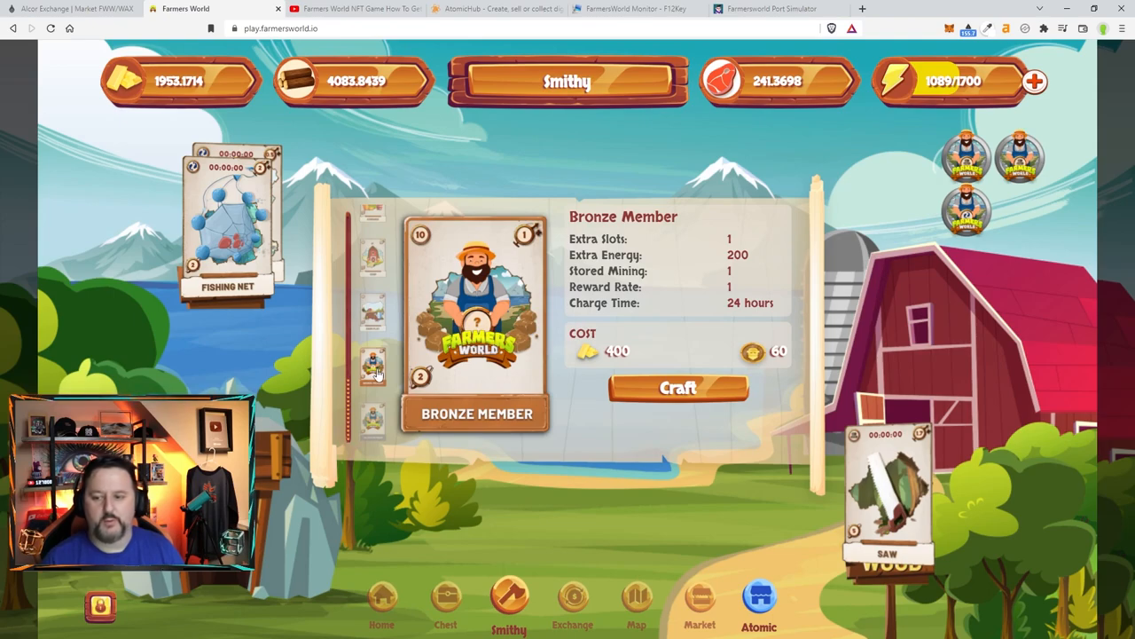
mouse_move(678, 397)
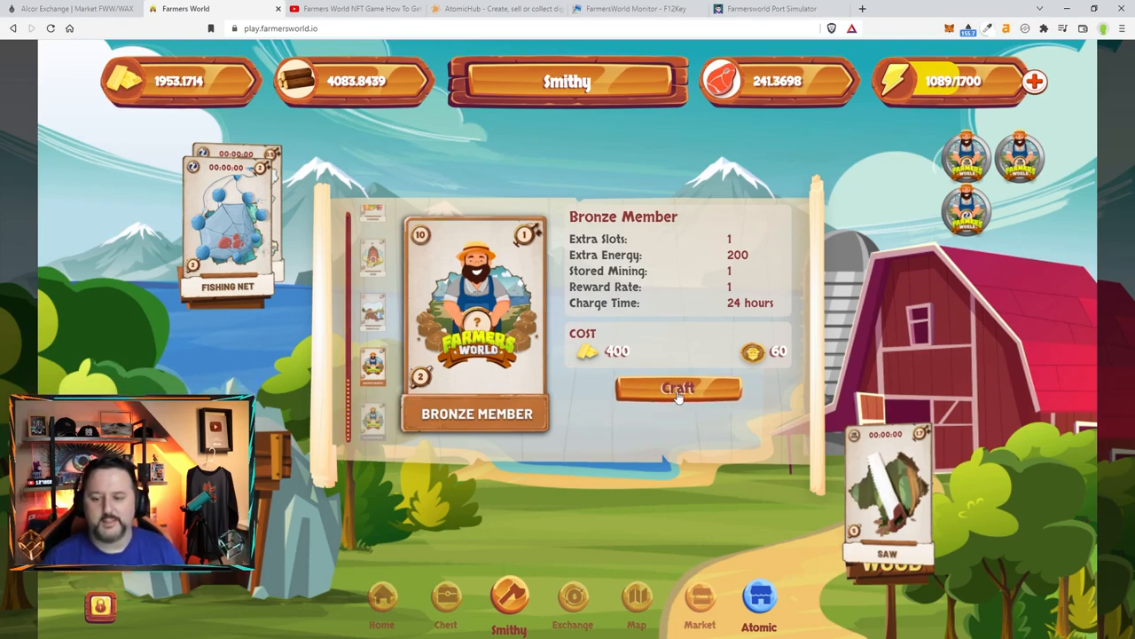
mouse_move(707, 422)
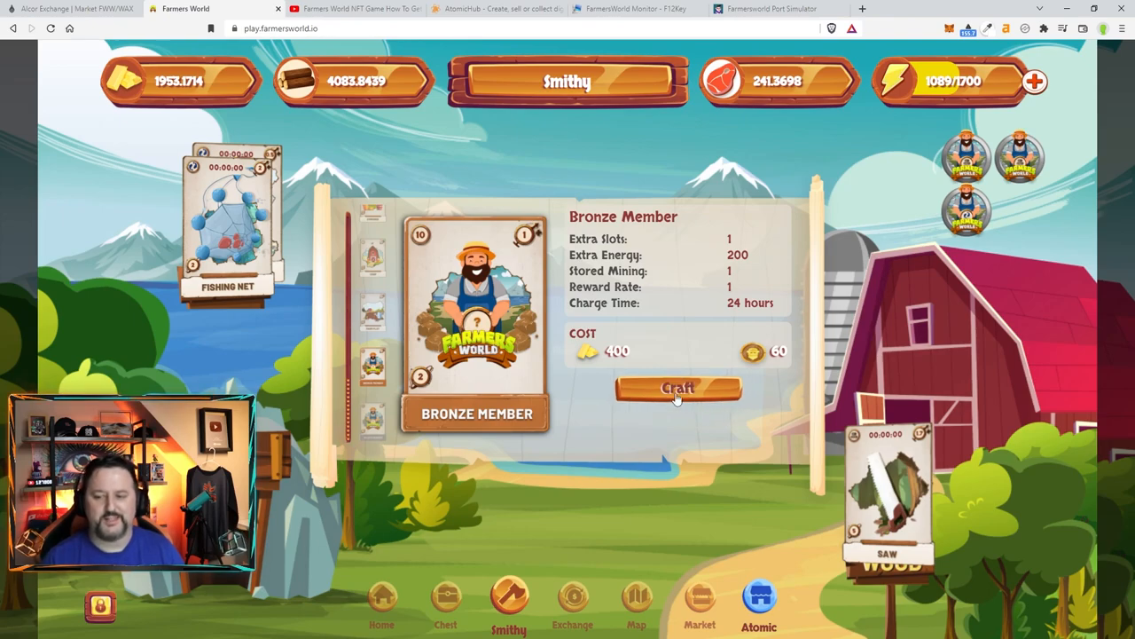
Craft a Bronze Member card for 400 gold and check it in the home chest
left_click(678, 391)
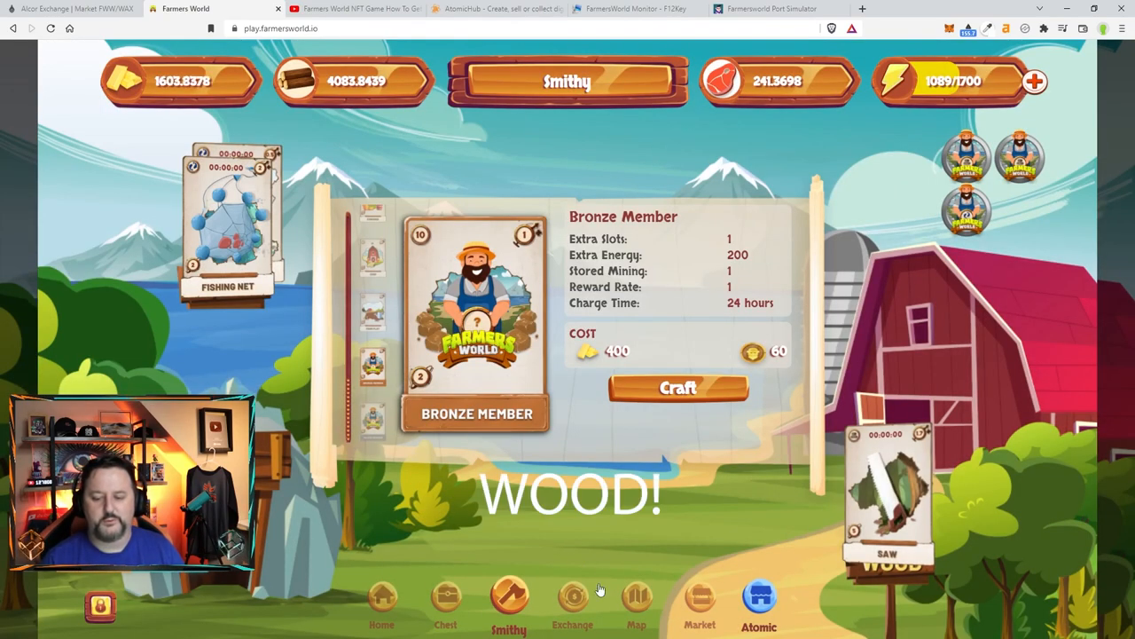
left_click(445, 601)
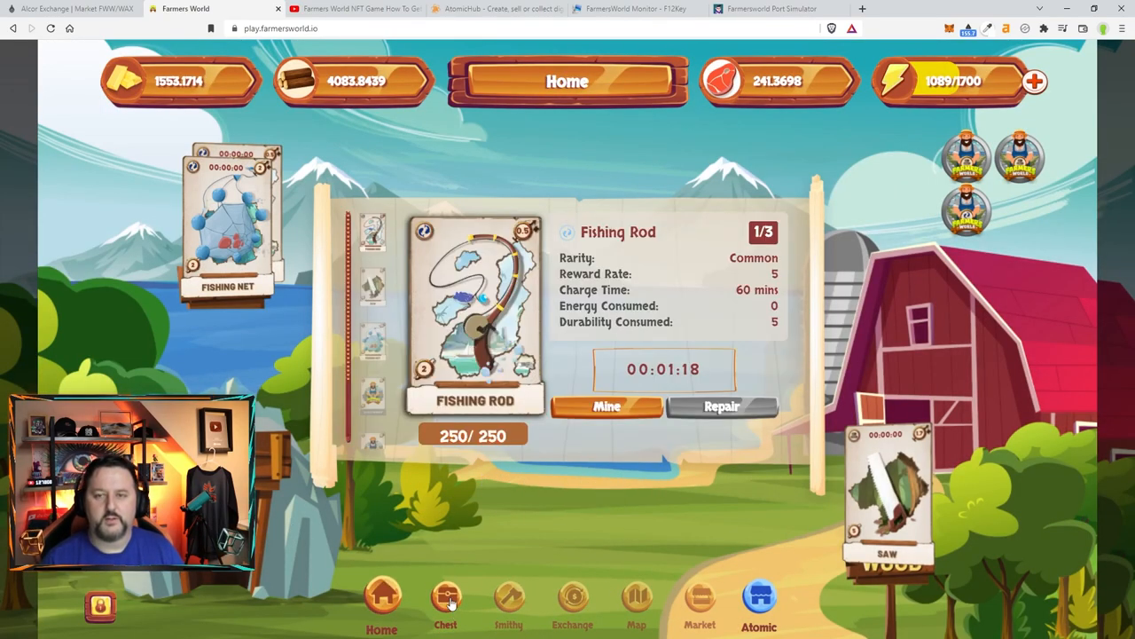
left_click(445, 600)
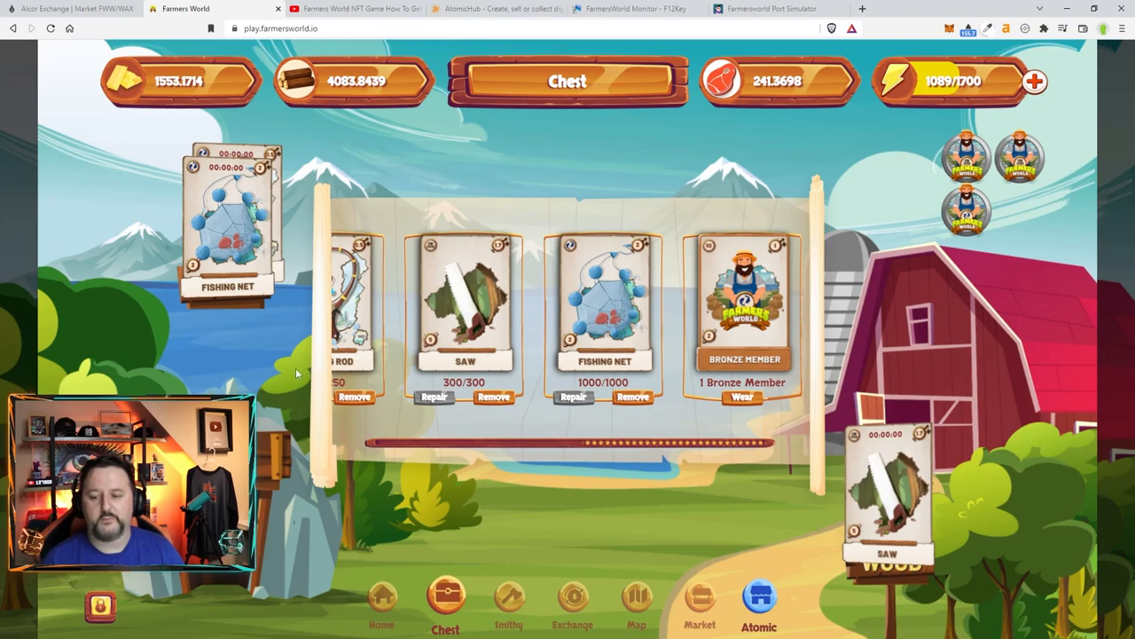
Filter AtomicHub listings to memberships to see Bronze Members from 220 WAX, then return to Farmers World
left_click(497, 10)
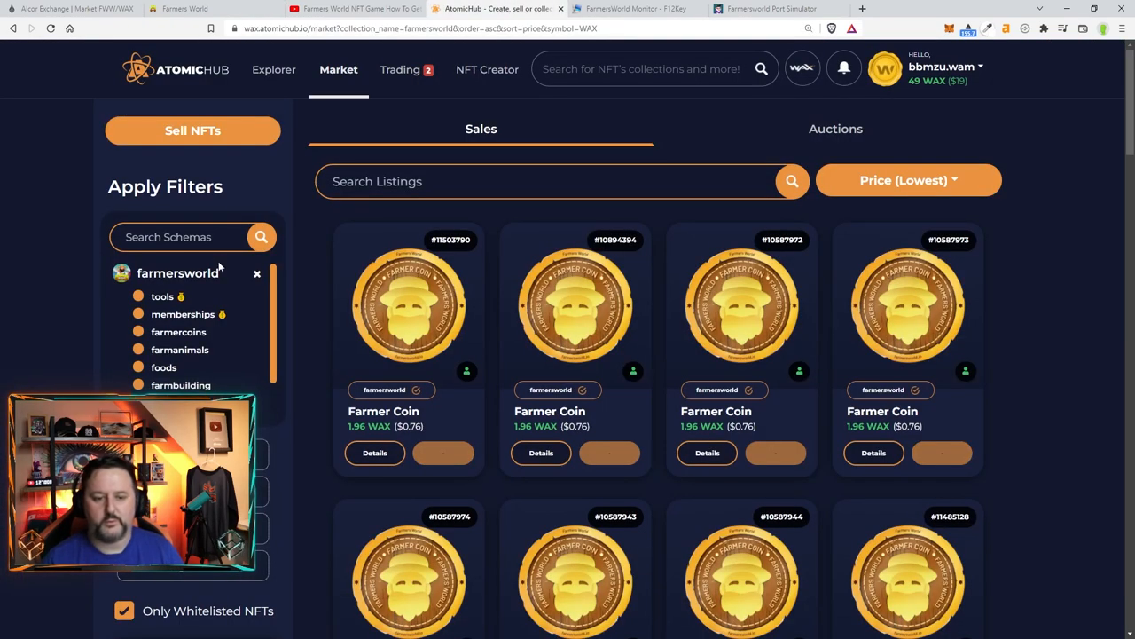
left_click(183, 314)
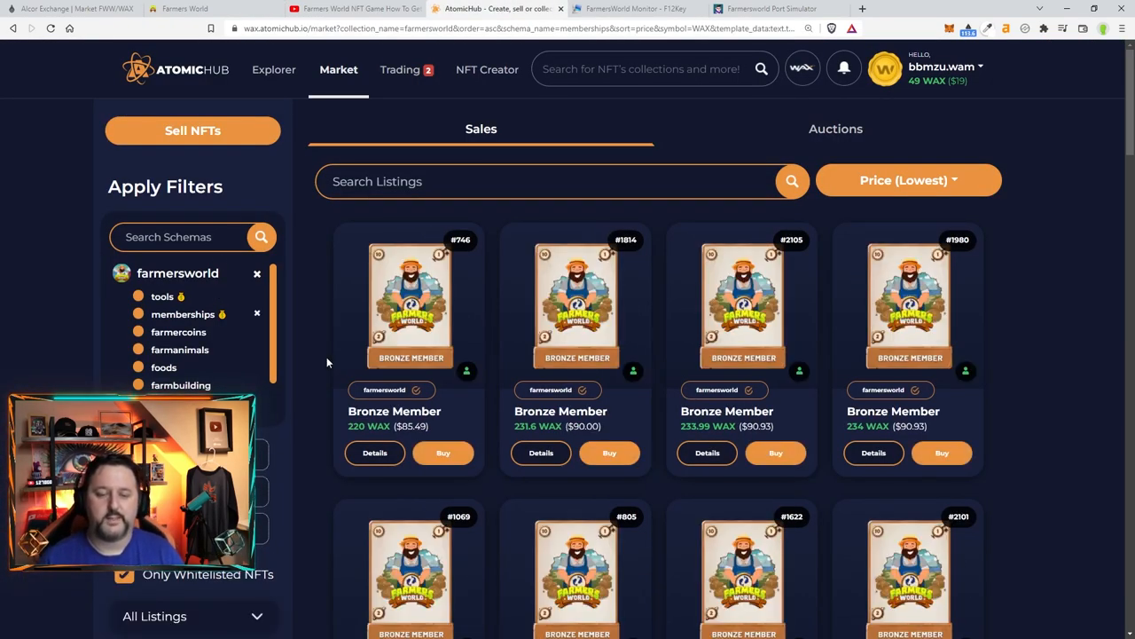
mouse_move(344, 149)
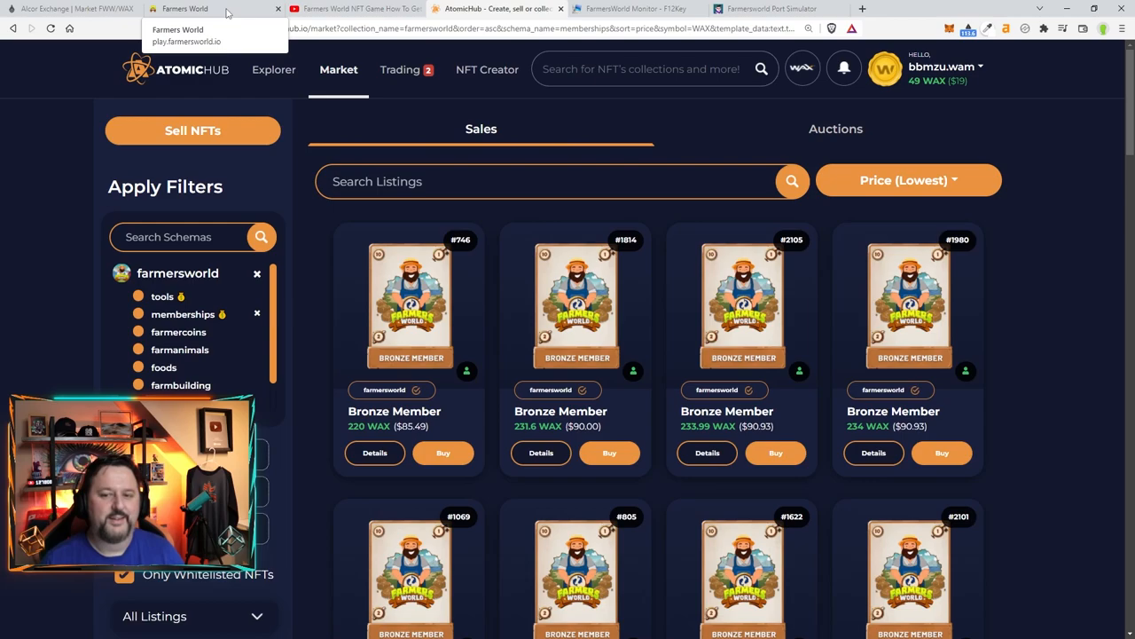
left_click(195, 11)
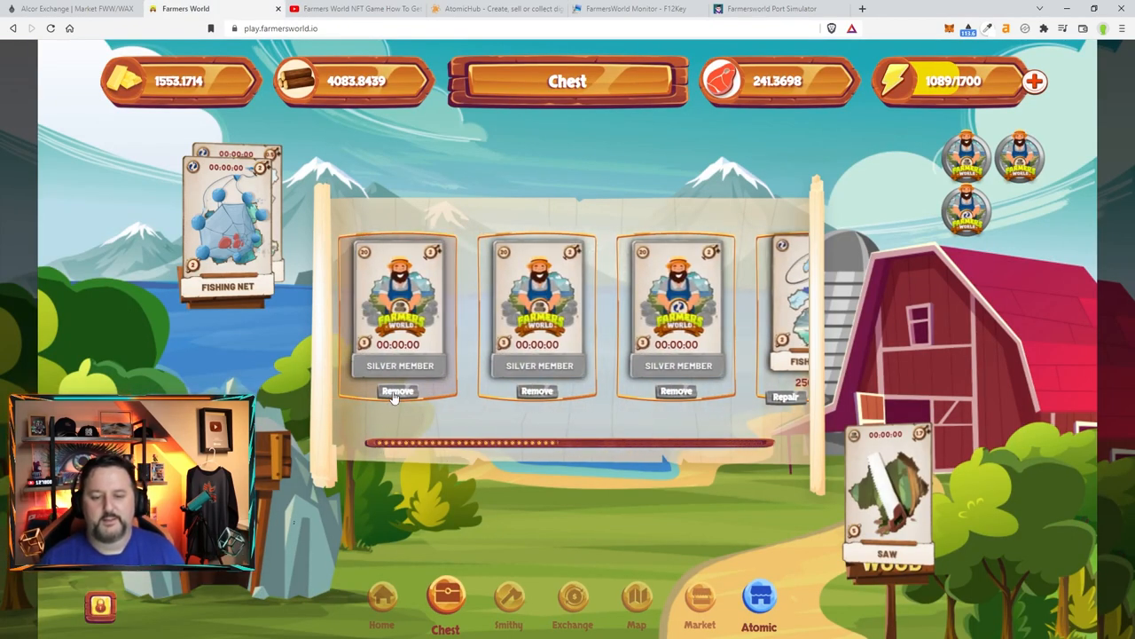
Dismiss the Silver Member countdown warning, then remove the fishing rod and fishing net from the chest
left_click(397, 392)
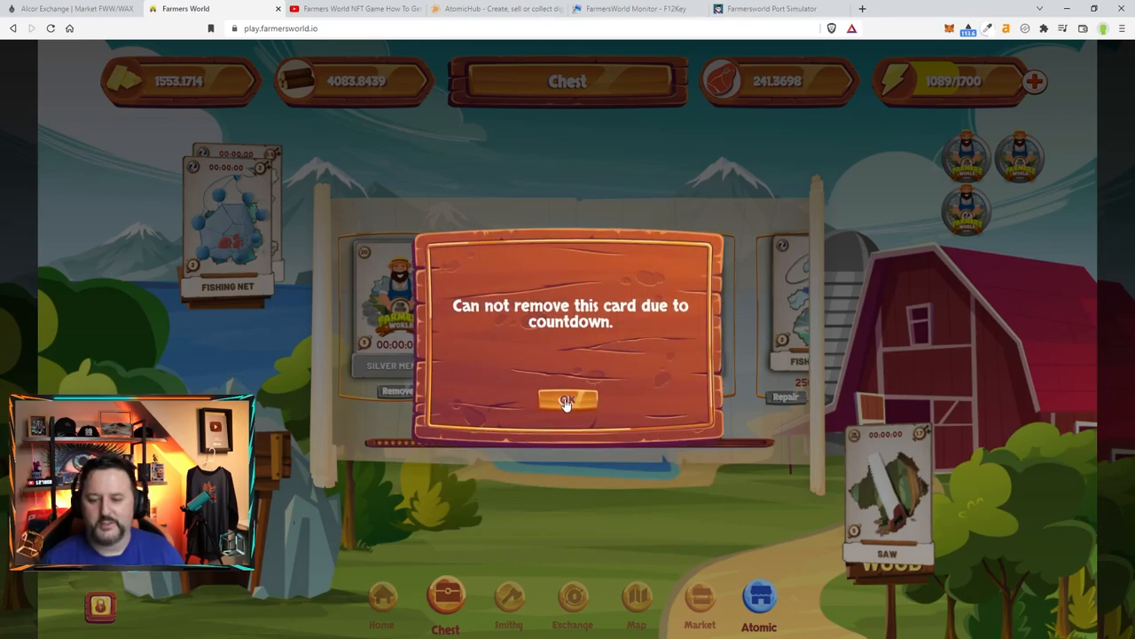
left_click(569, 399)
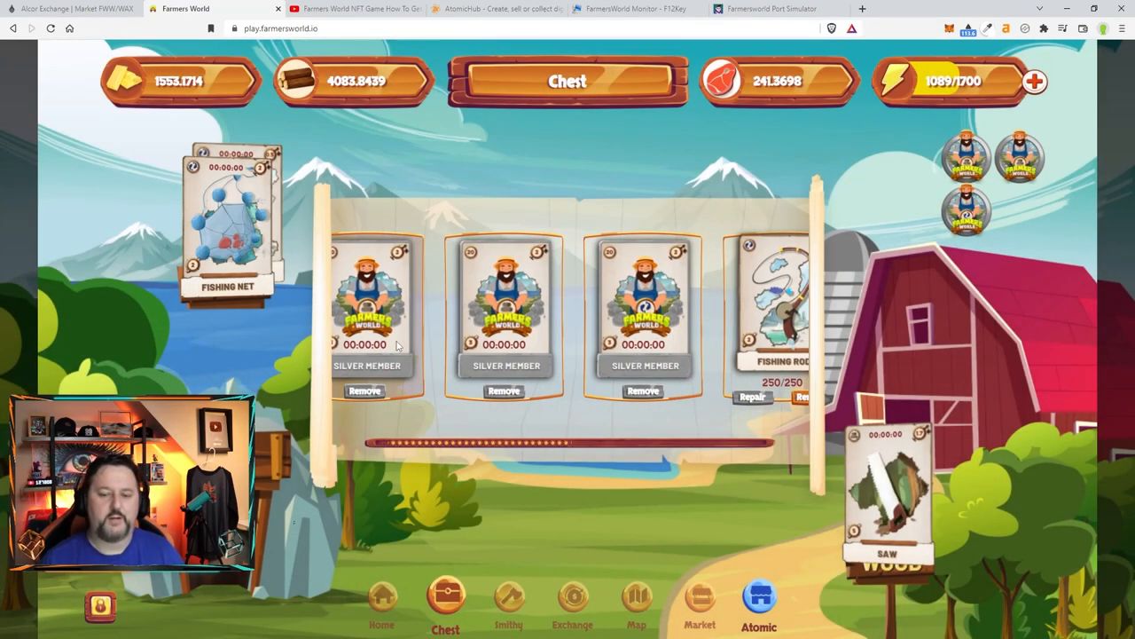
mouse_move(454, 348)
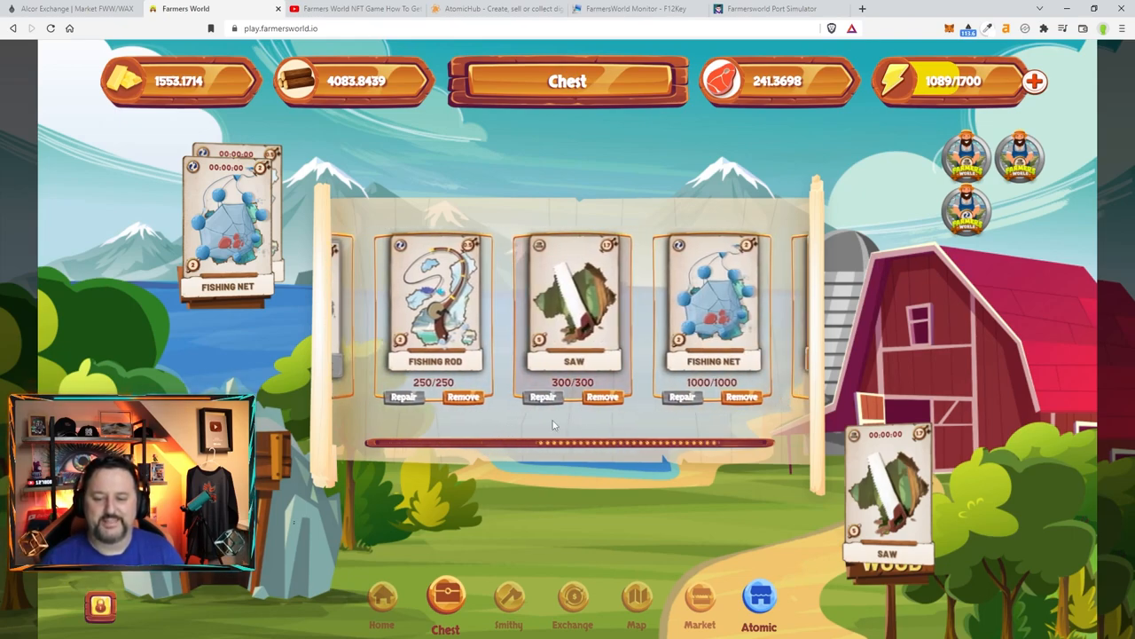
mouse_move(472, 422)
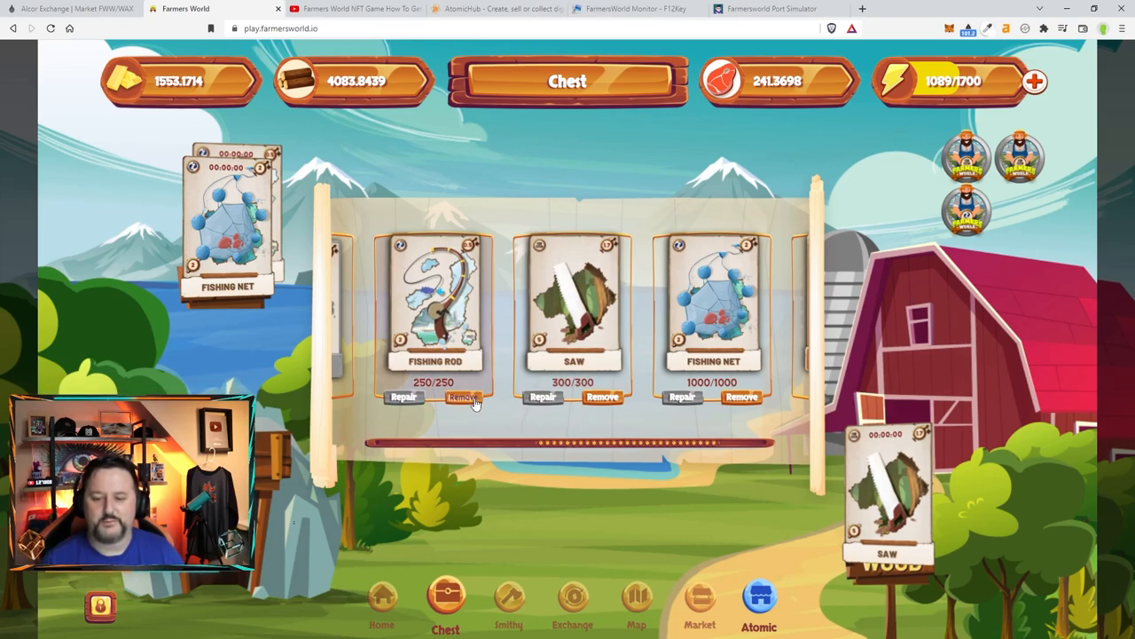
left_click(463, 397)
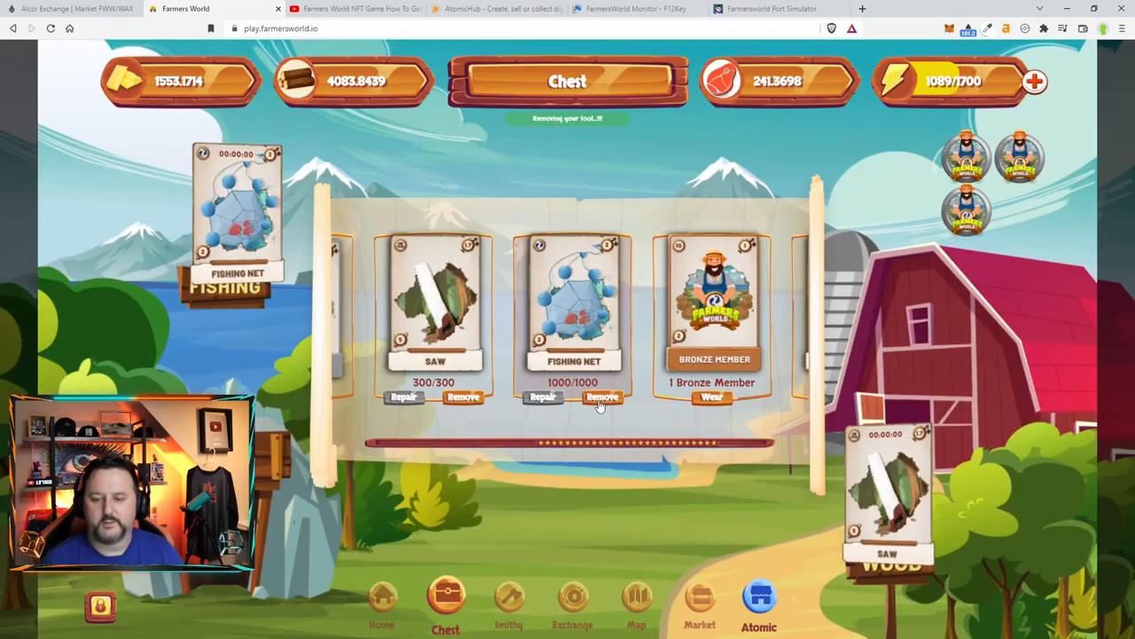
left_click(603, 397)
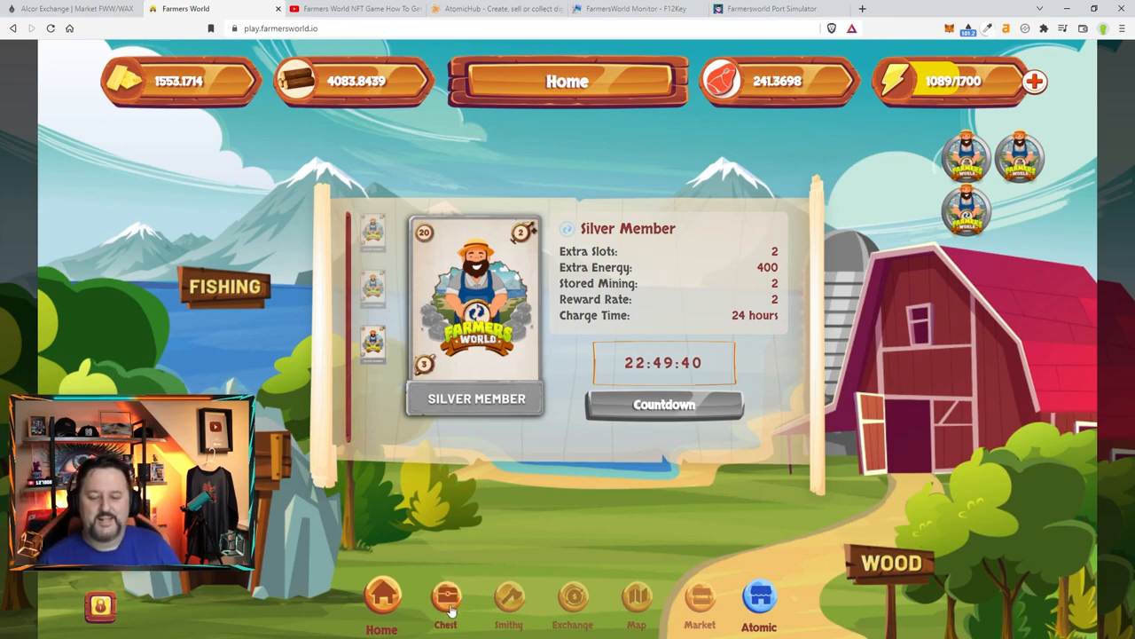
Preview a 3-gold withdrawal (2.76 tokens after the 8% fee) in the exchange, then go back home without withdrawing
left_click(446, 603)
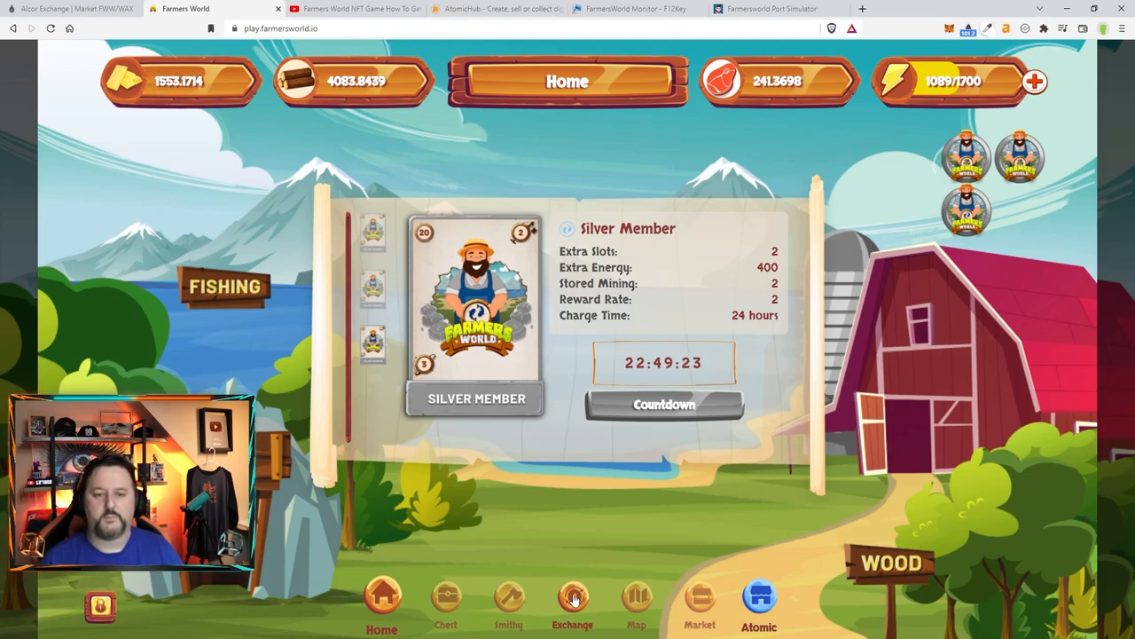
left_click(571, 607)
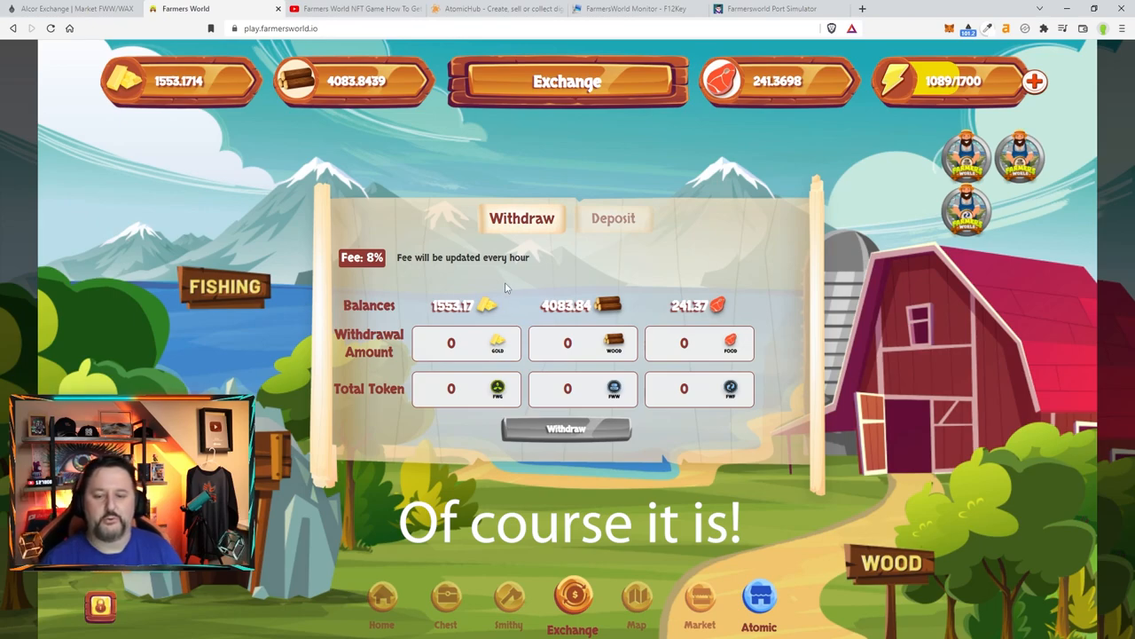
left_click(461, 344)
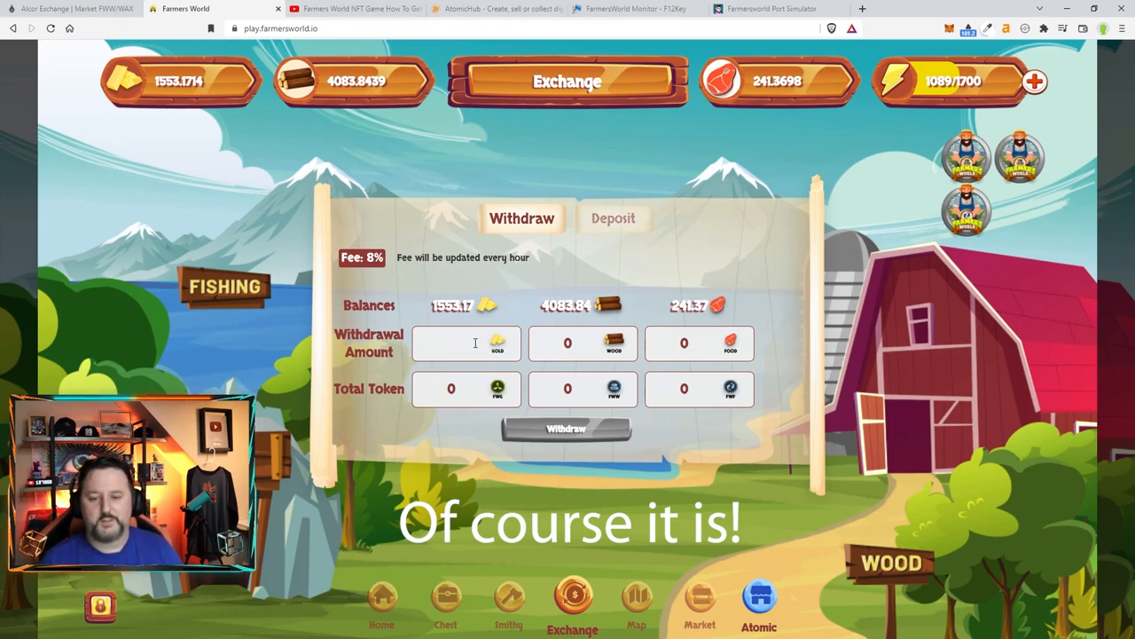
type("3")
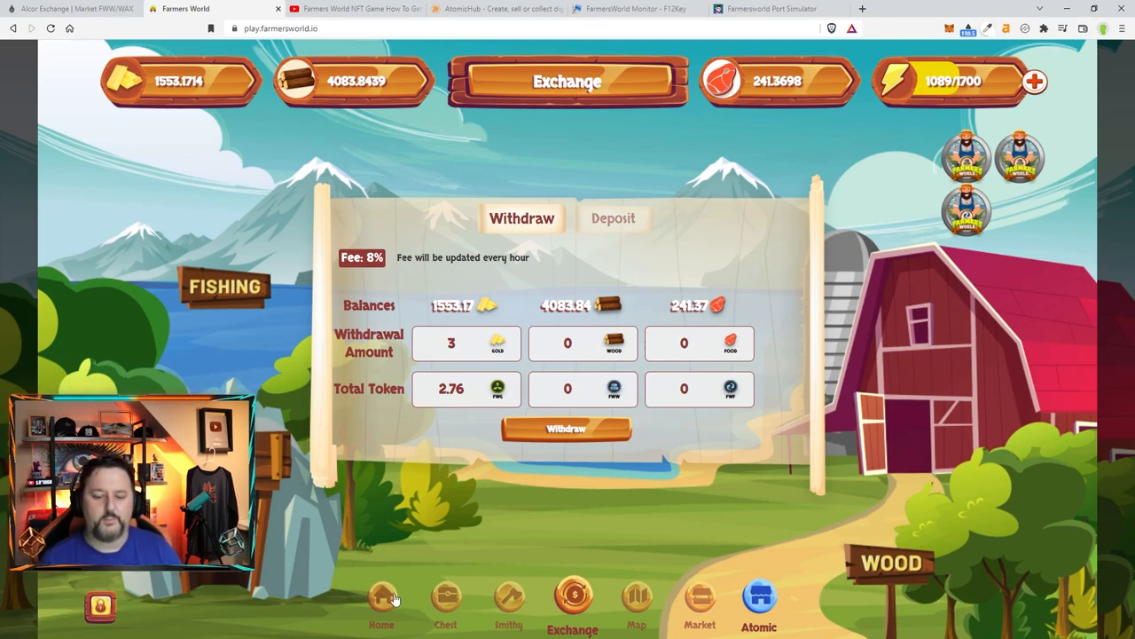
left_click(383, 610)
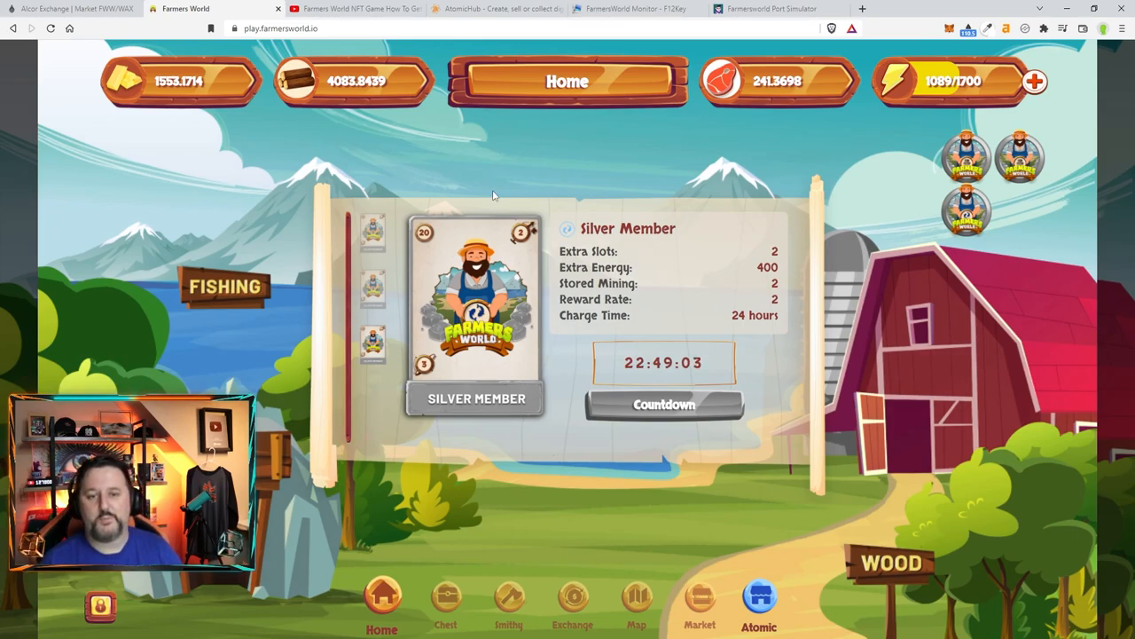
mouse_move(373, 153)
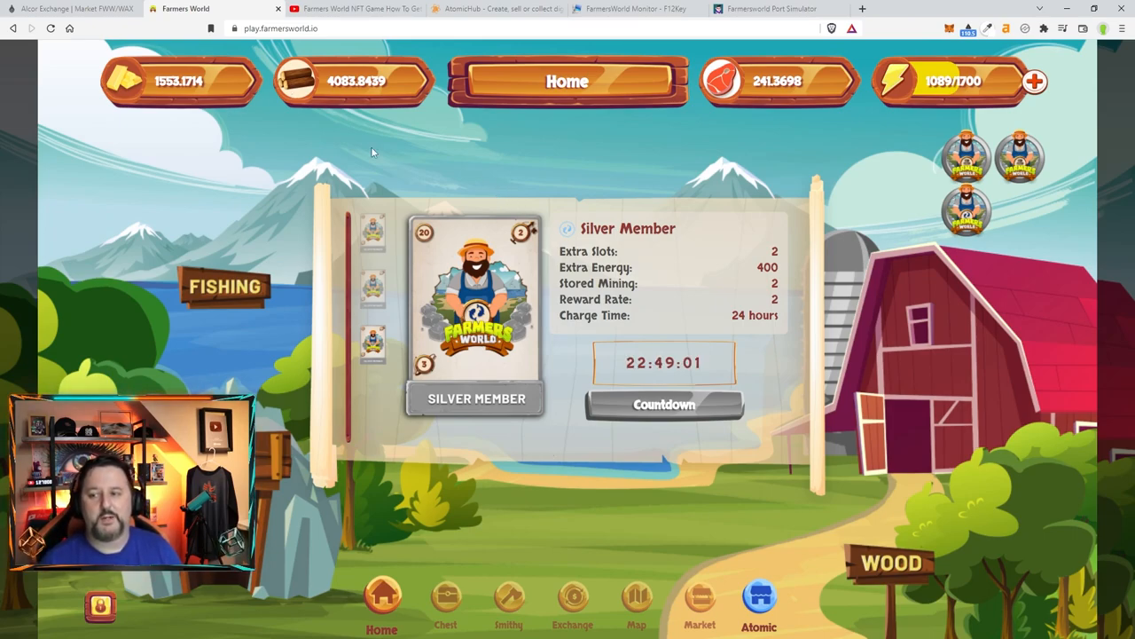
List the Bronze Member from the AtomicHub inventory for sale, receiving 199.29 WAX after fees
left_click(627, 14)
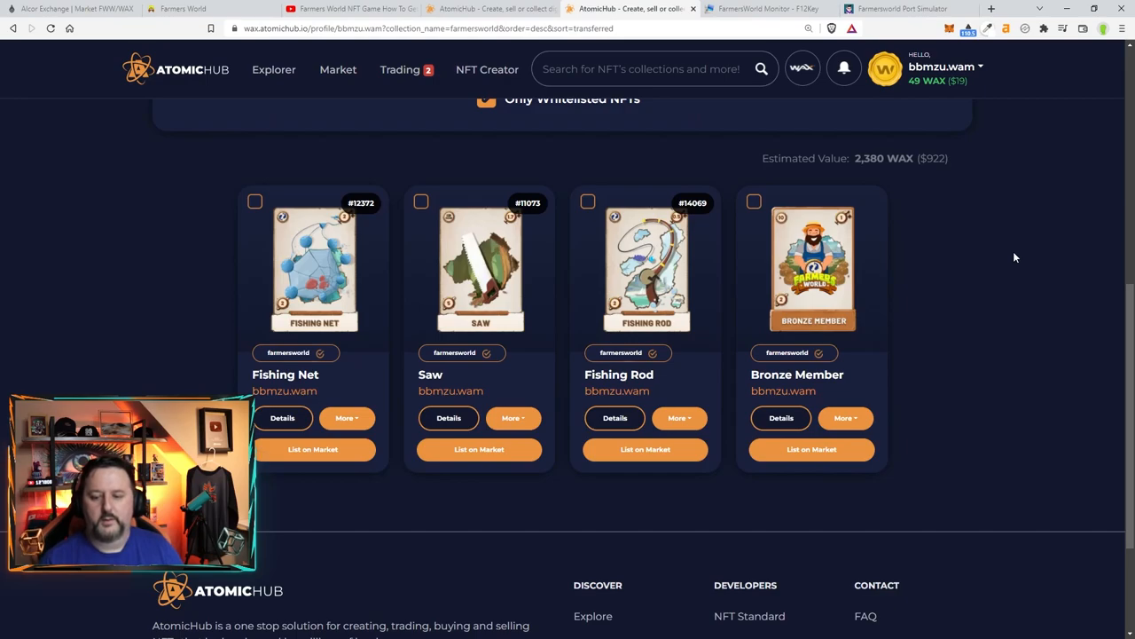
left_click(314, 266)
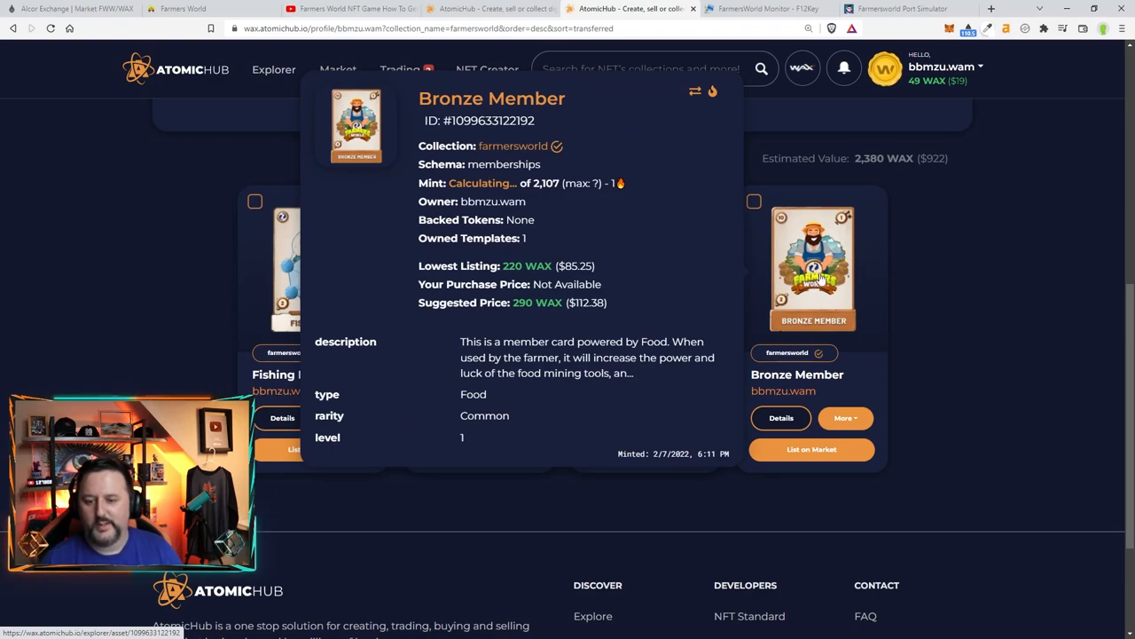
left_click(812, 449)
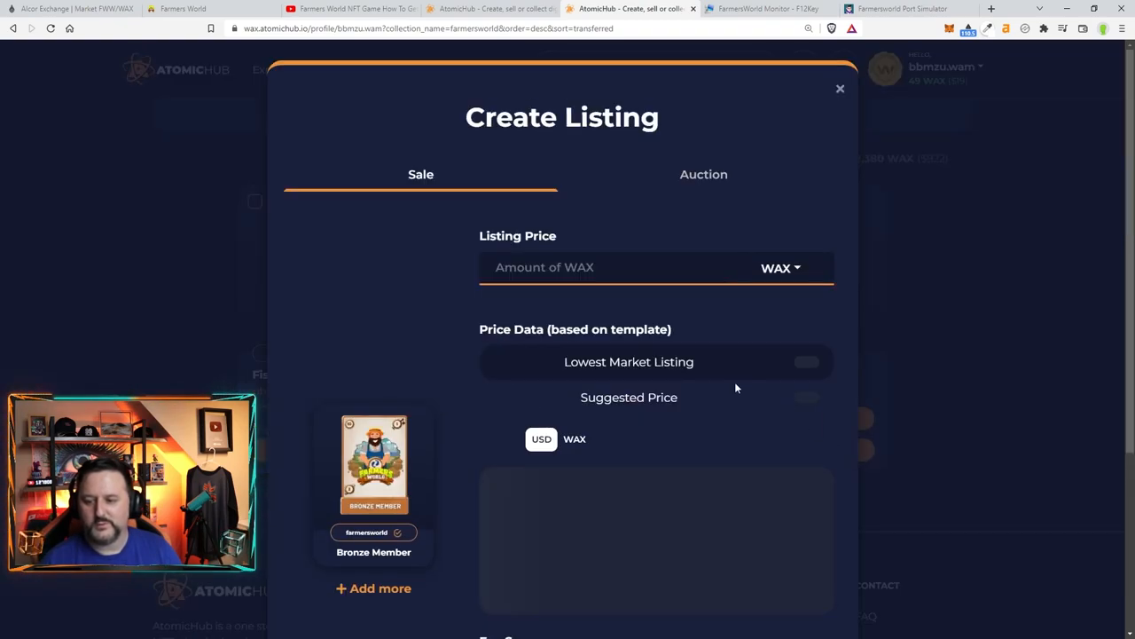
scroll("down", 3)
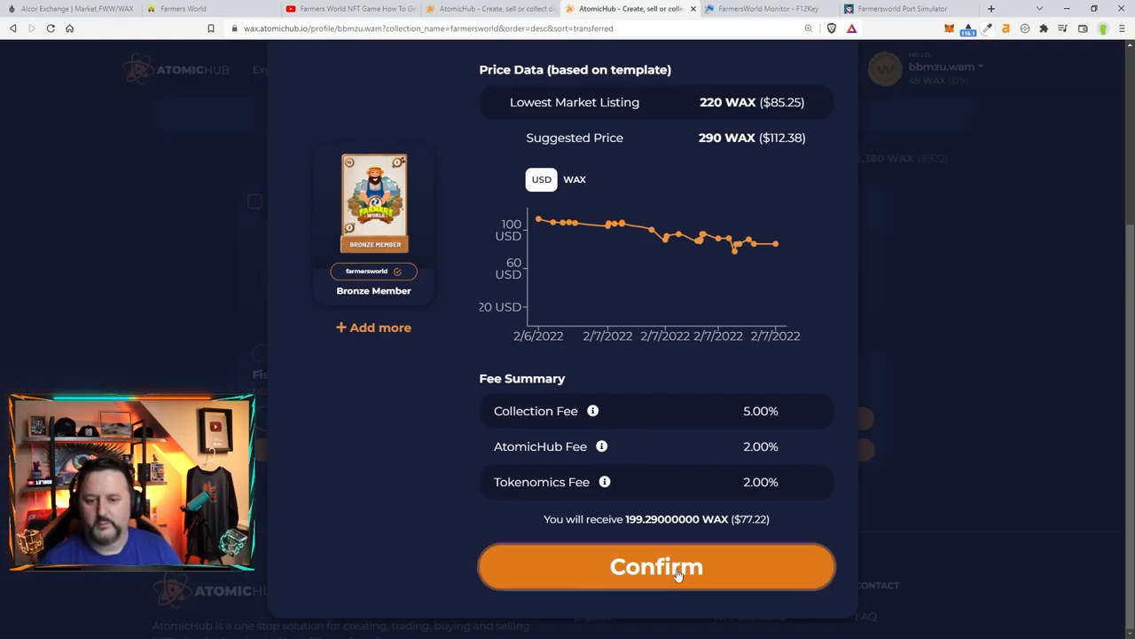
left_click(657, 568)
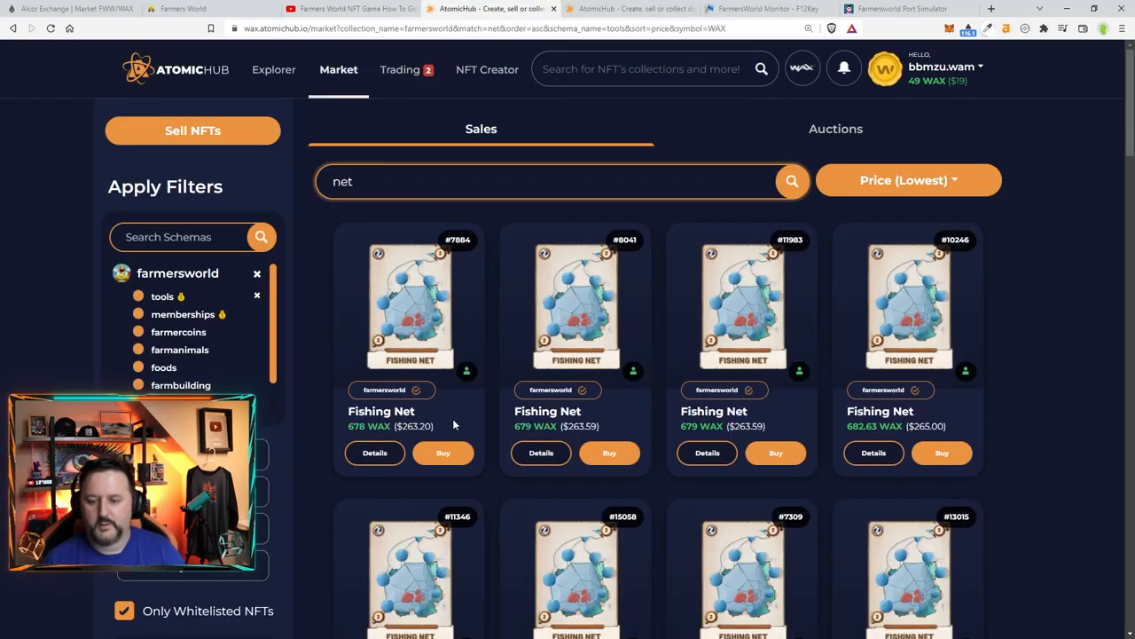
Review Fishing Net market prices, return to the inventory and bring up Saw market results from 1,053 WAX
scroll("down", 3)
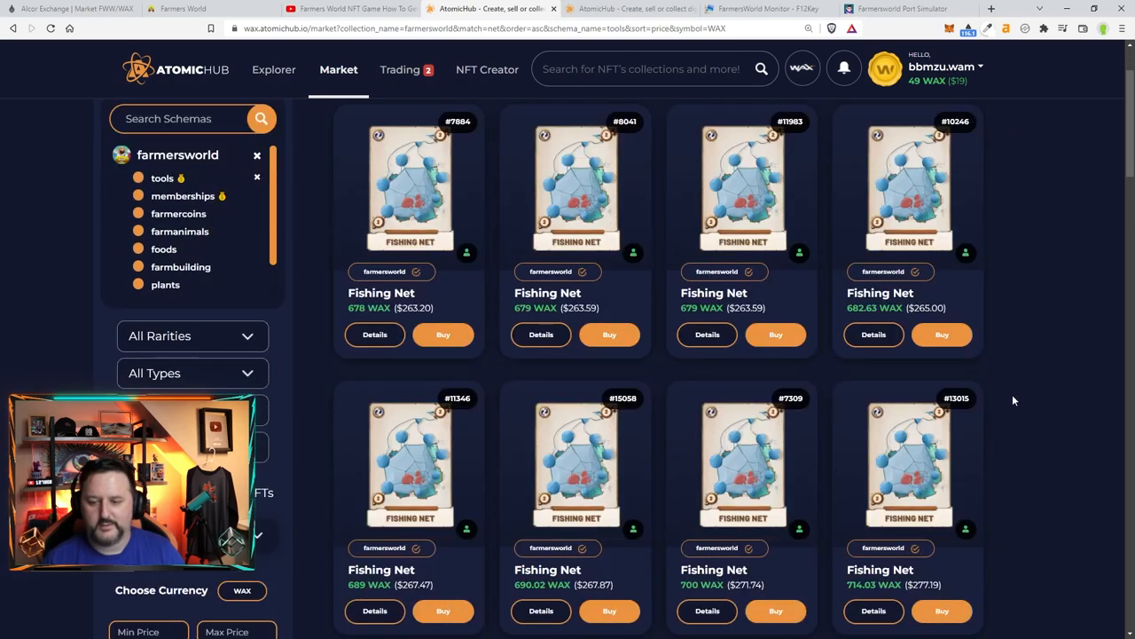
mouse_move(1004, 396)
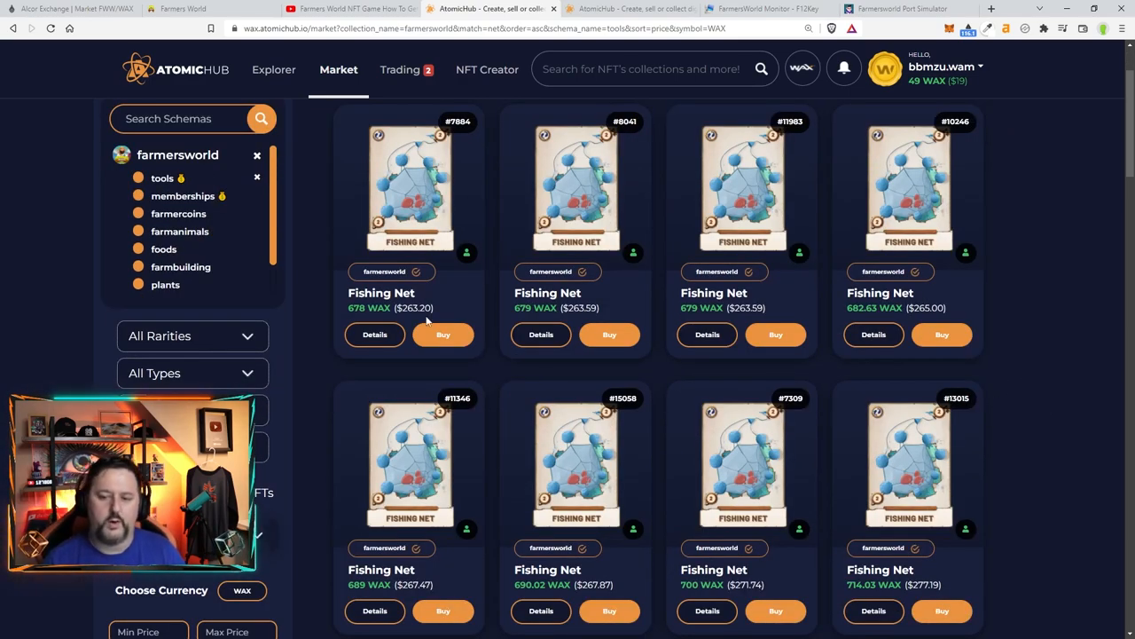
mouse_move(1016, 393)
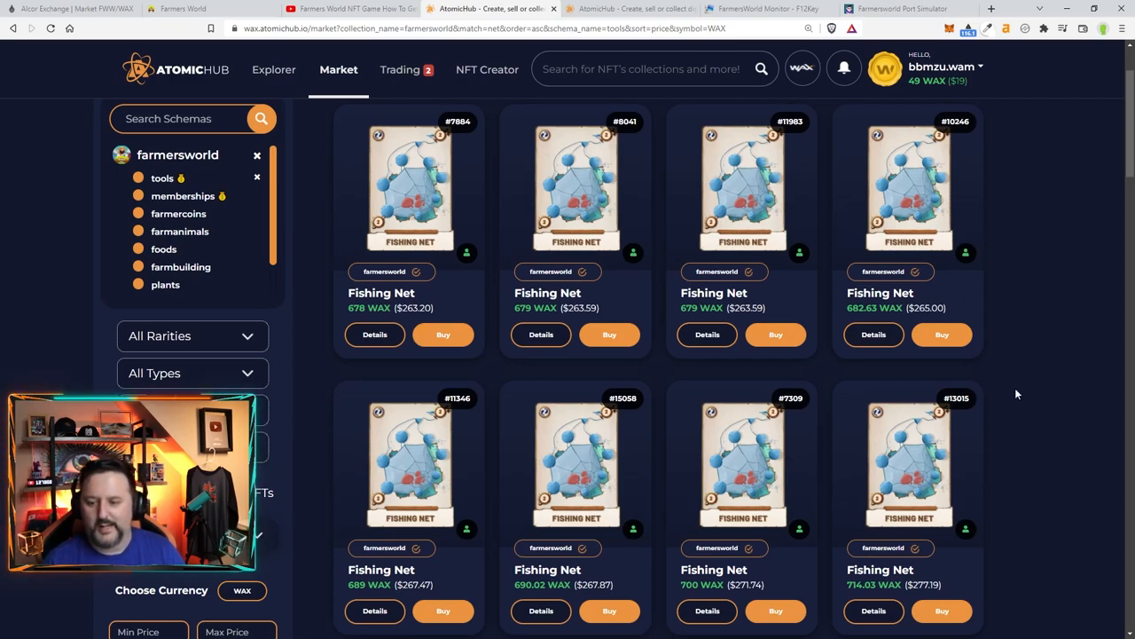
scroll("down", 3)
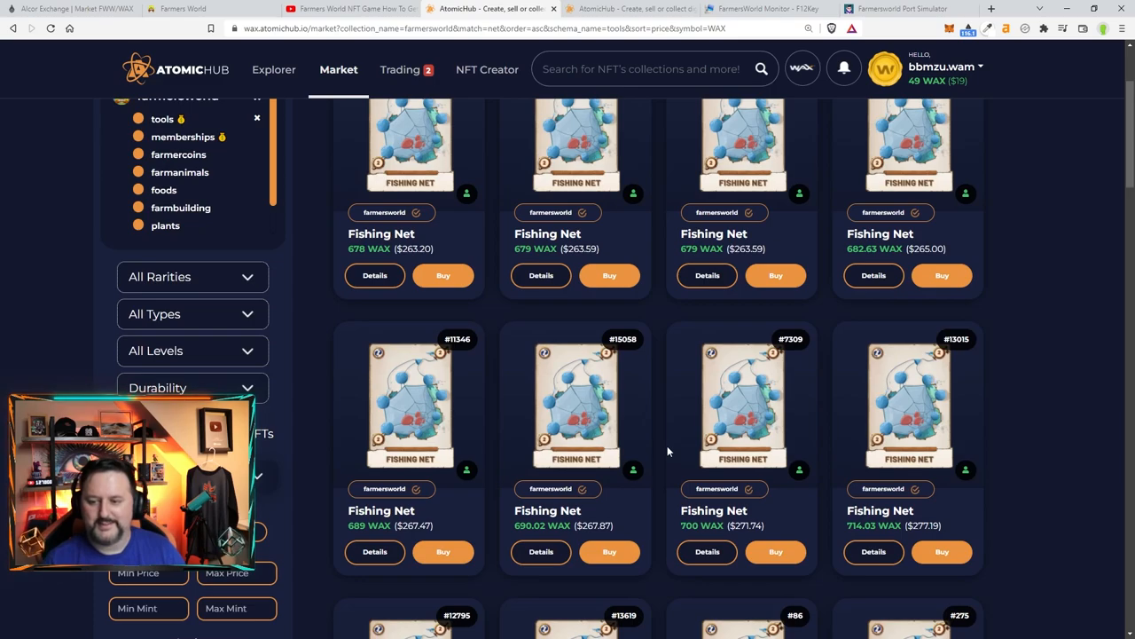
mouse_move(699, 316)
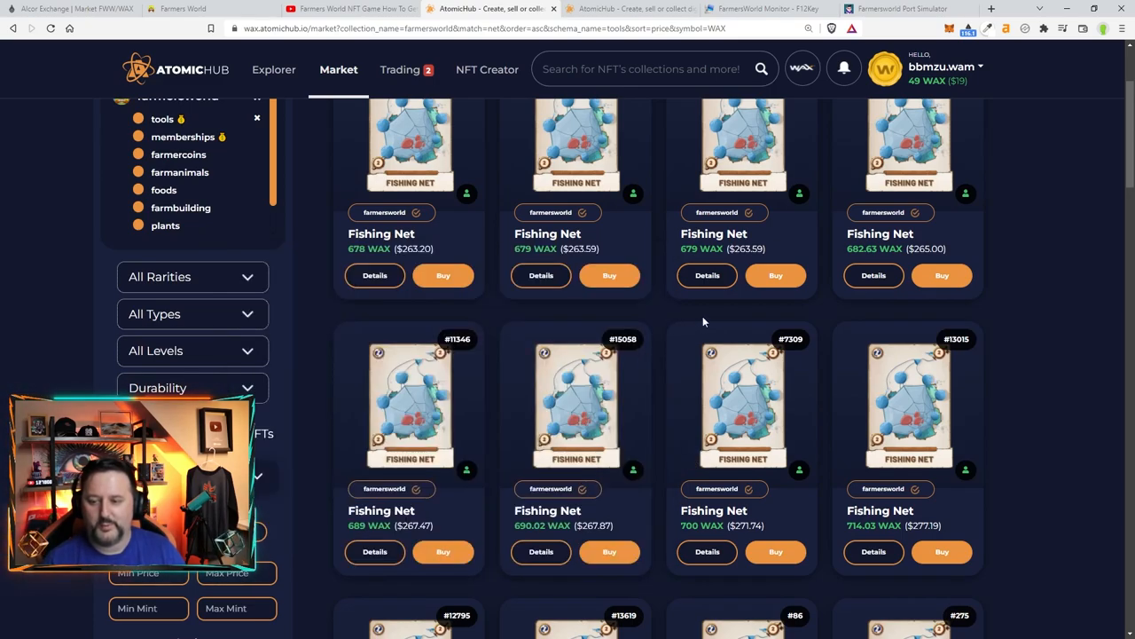
mouse_move(805, 312)
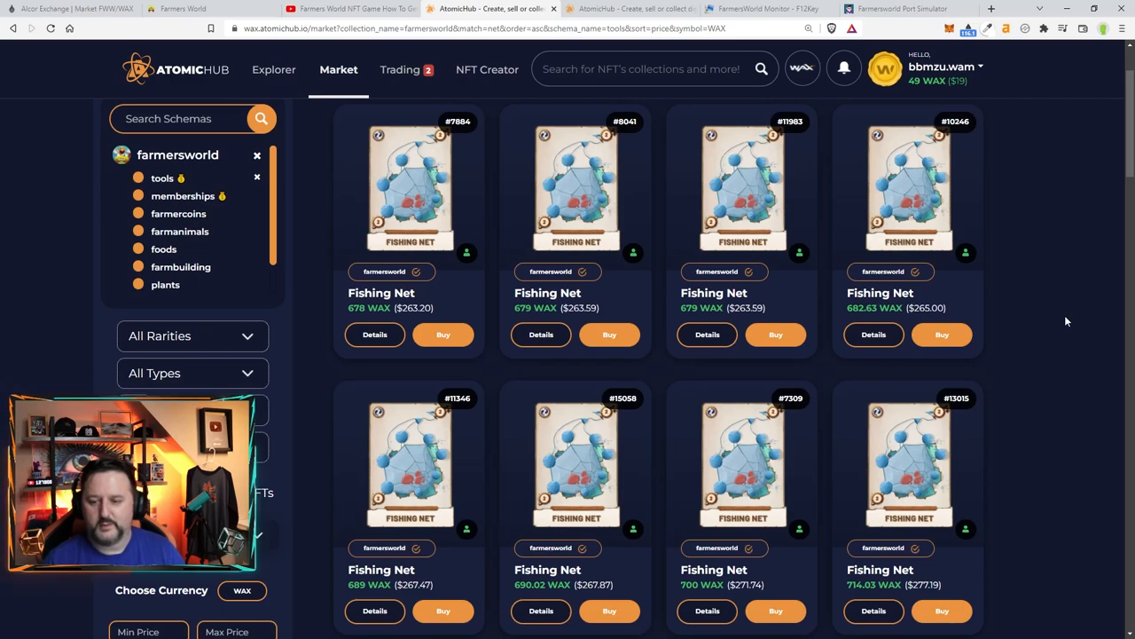
left_click(401, 69)
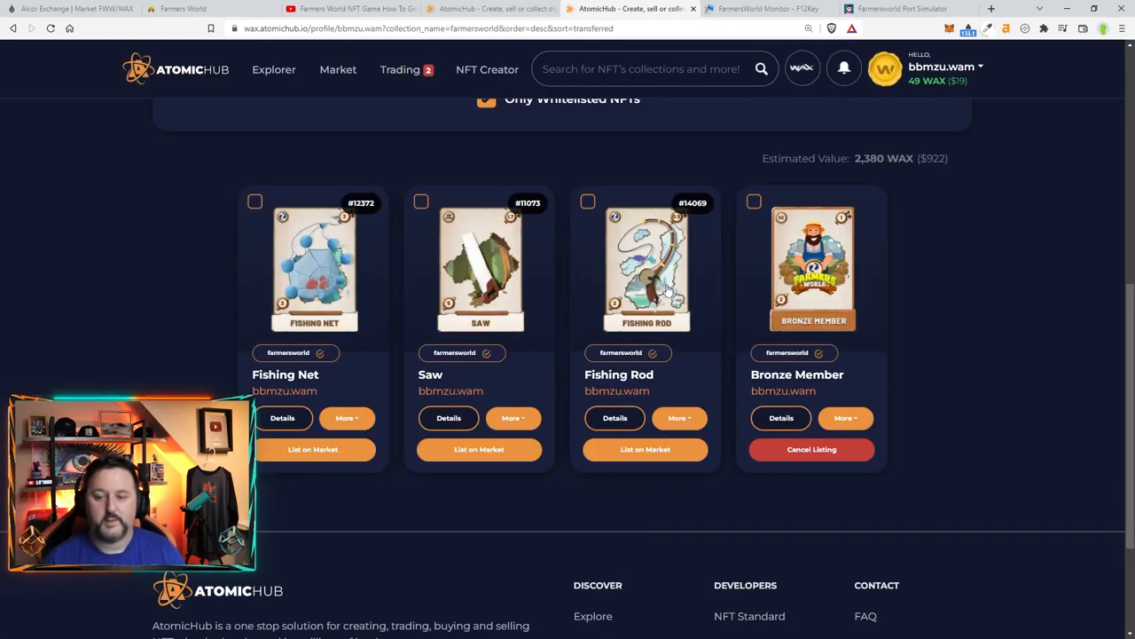
left_click(479, 266)
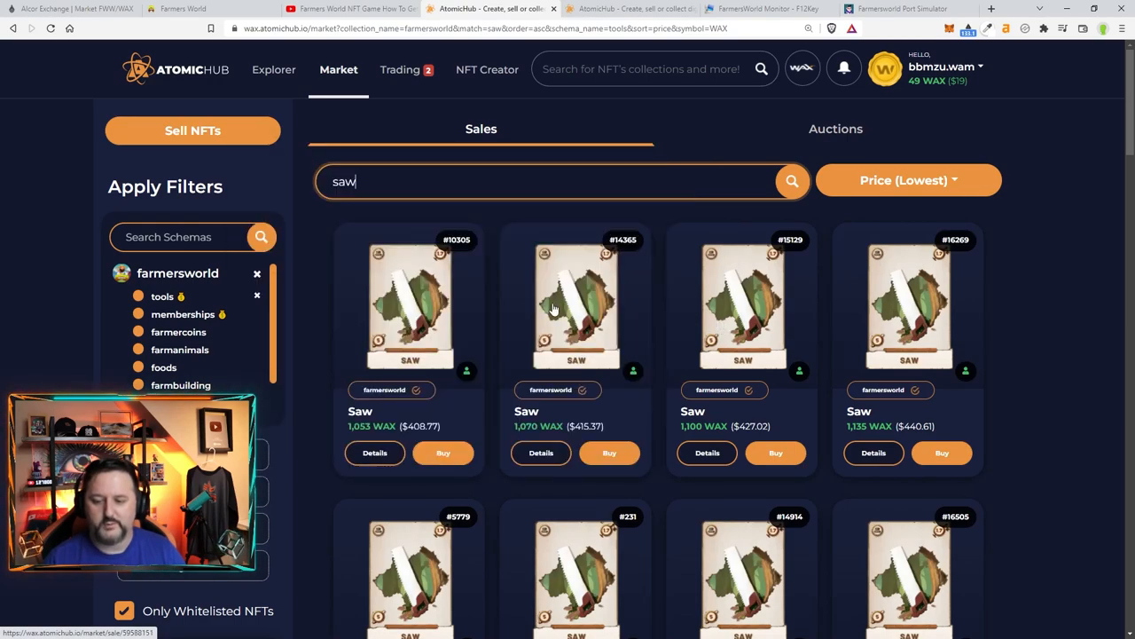
Review Saw market prices and confirm the Saw sale listing at 1,073.8 WAX after fees
scroll("down", 3)
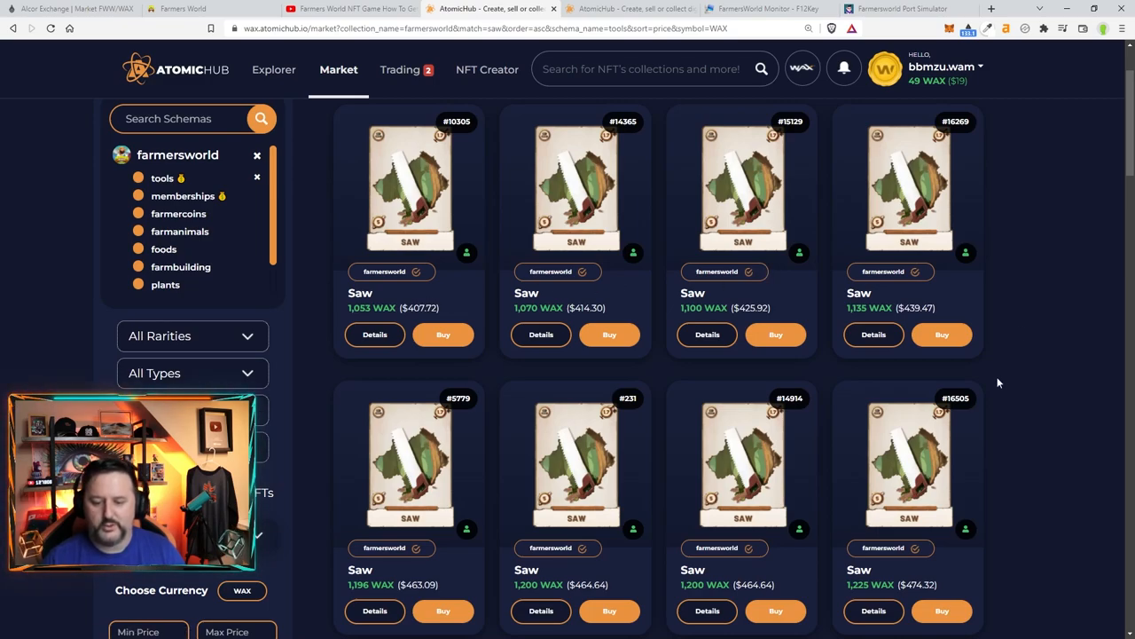
mouse_move(843, 371)
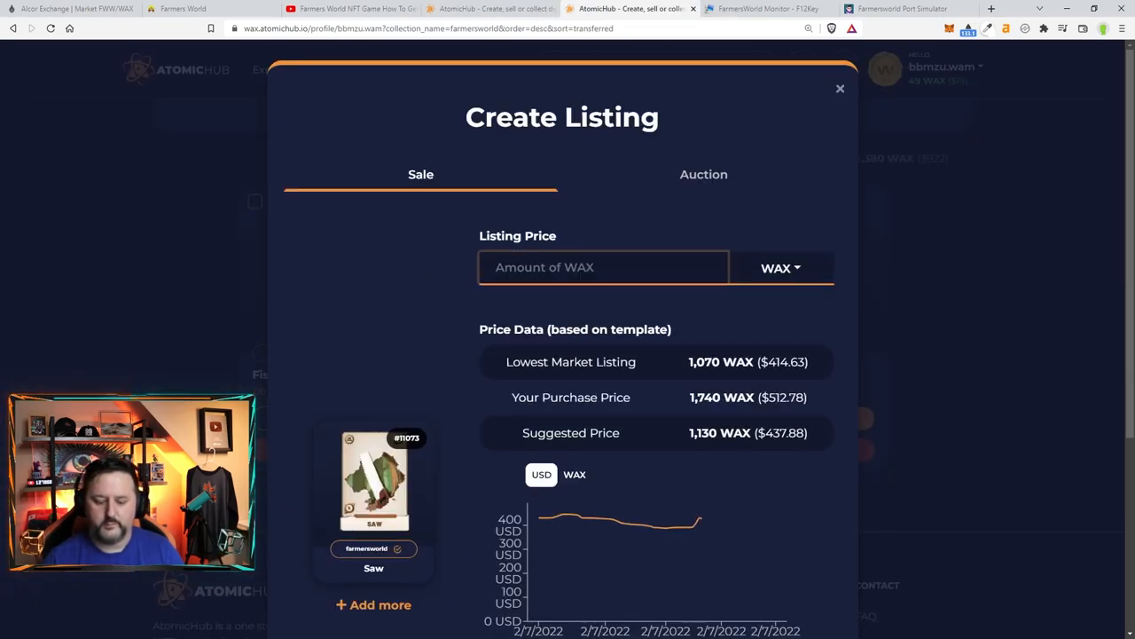
scroll("down", 3)
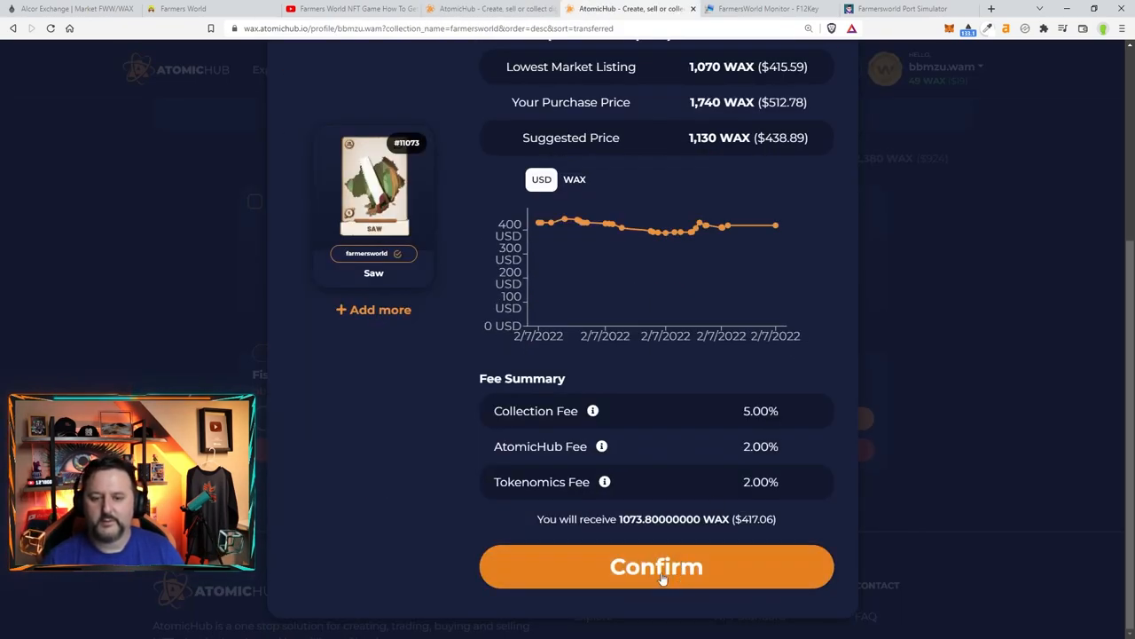
left_click(657, 568)
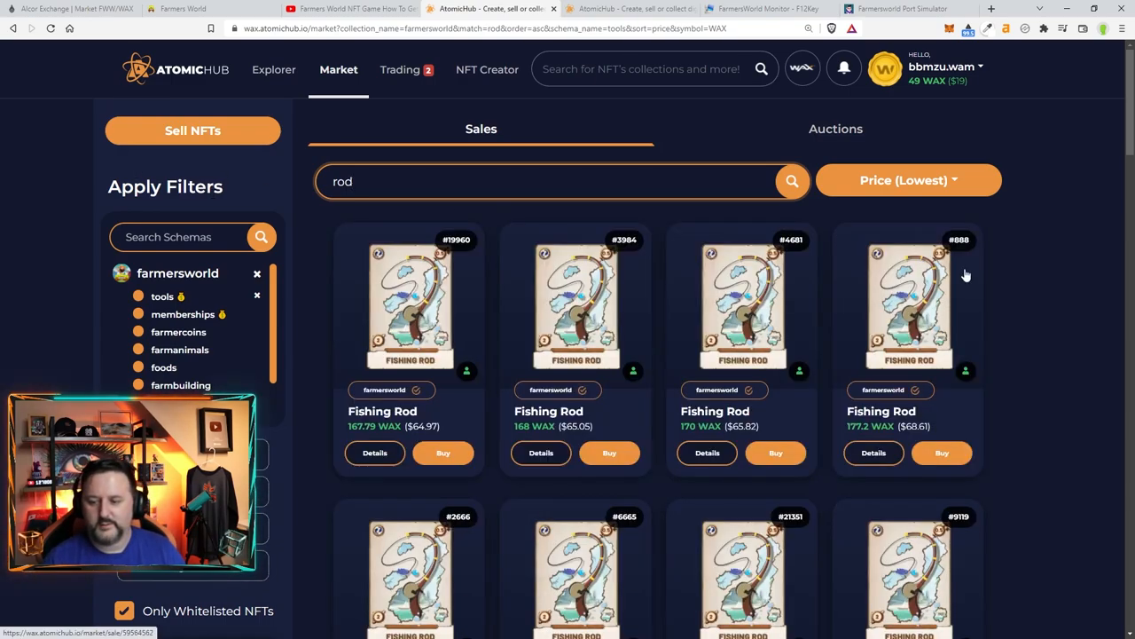
Review Fishing Rod prices from 167.79 WAX, then start the Fishing Rod sale listing and enter its asking price
scroll("down", 3)
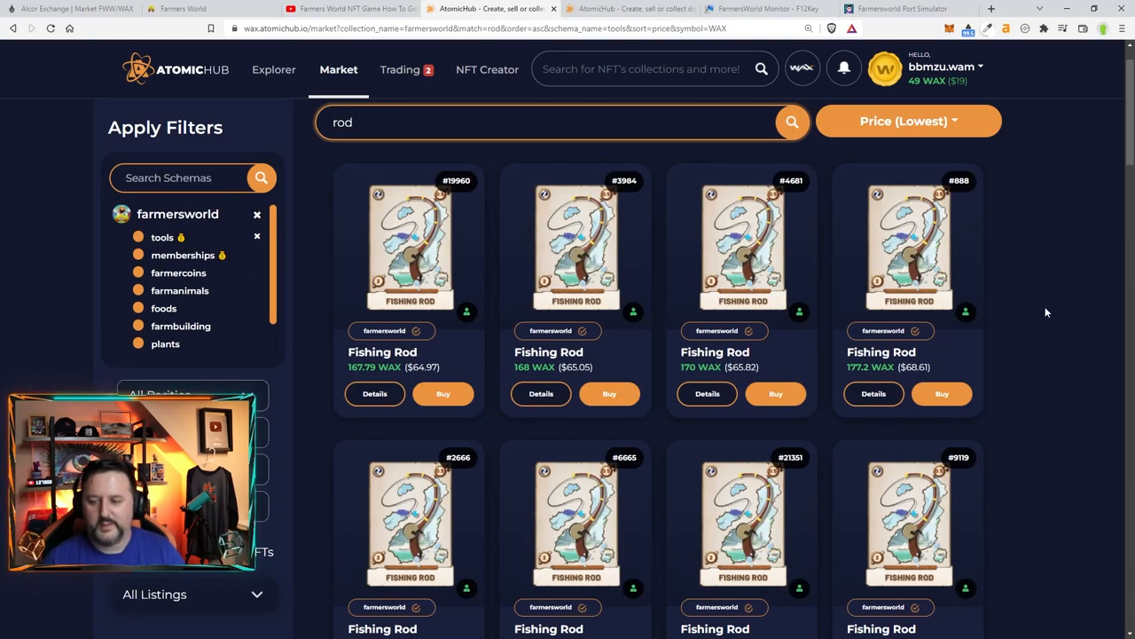
scroll("down", 3)
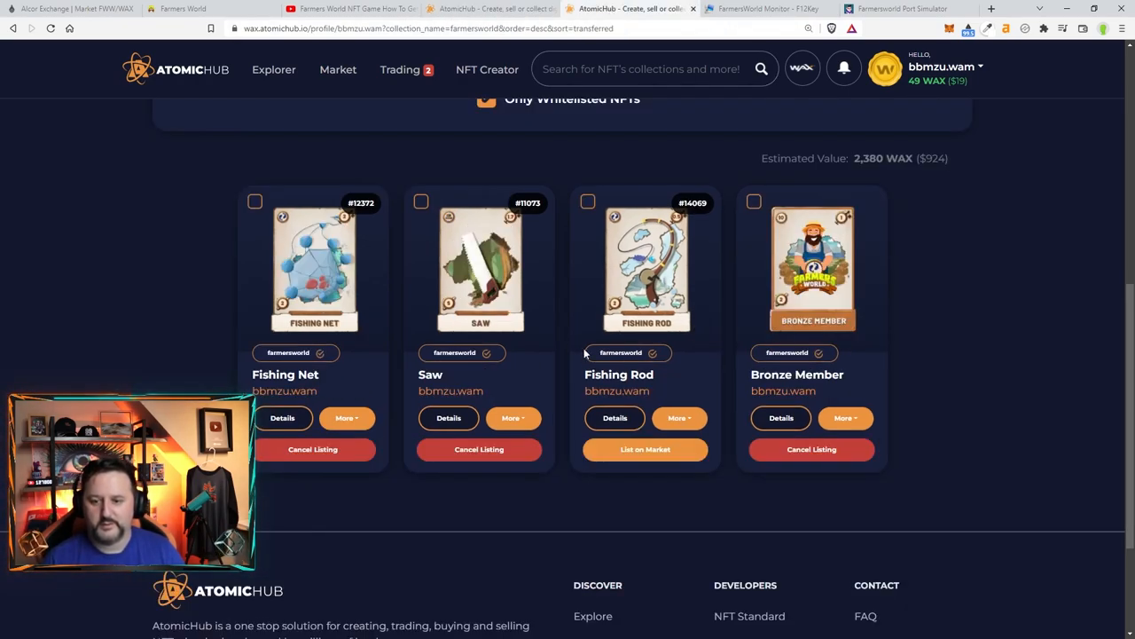
left_click(646, 449)
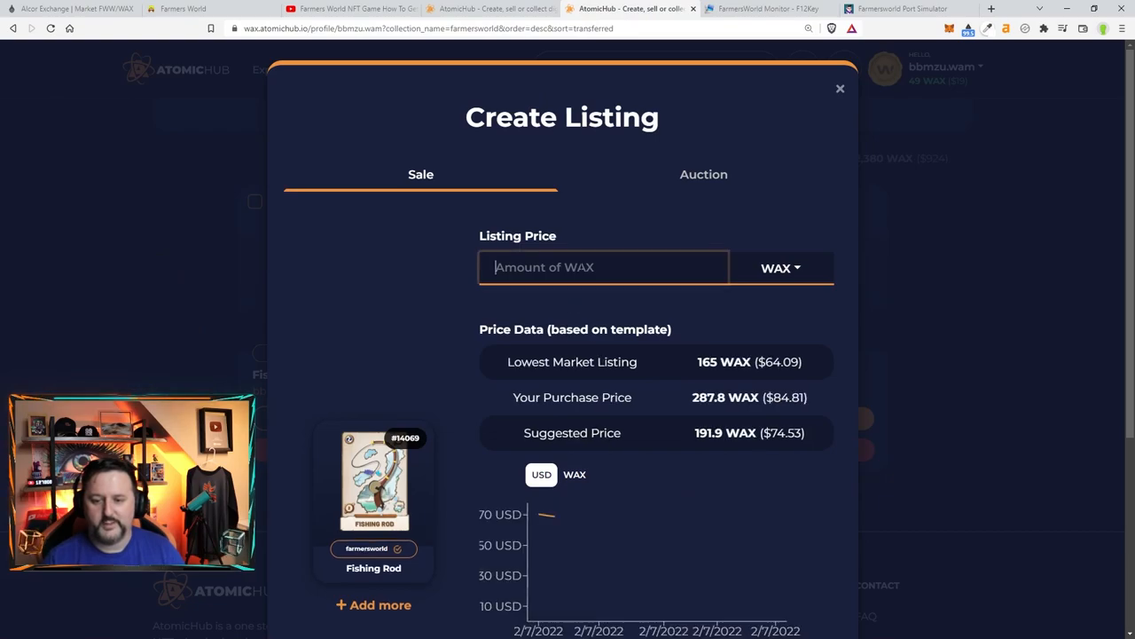
left_click(841, 89)
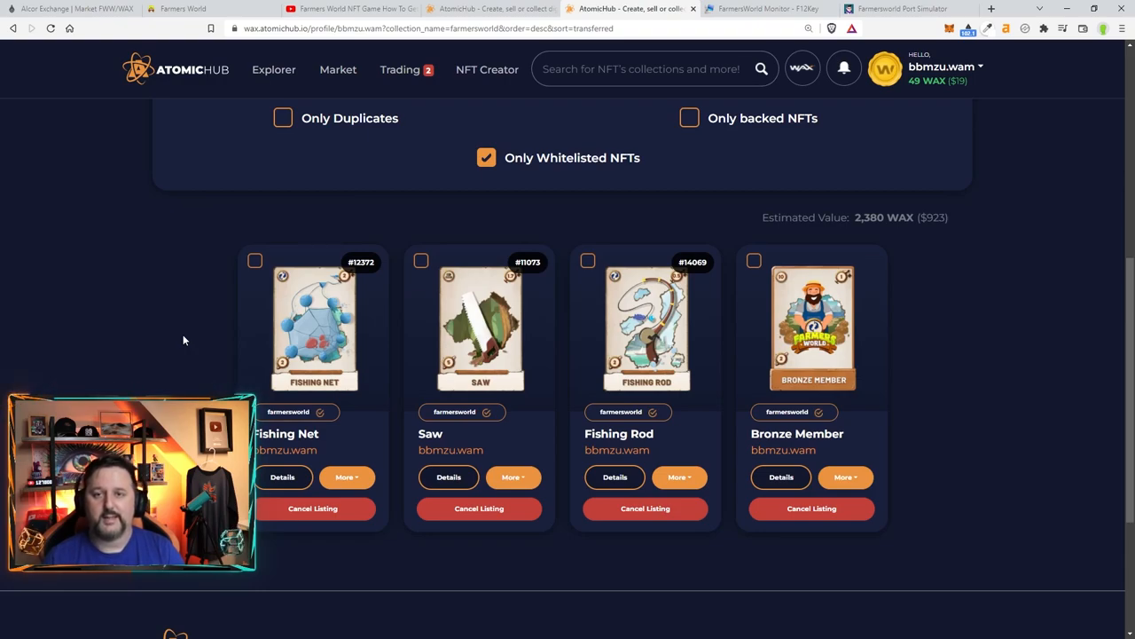
mouse_move(110, 280)
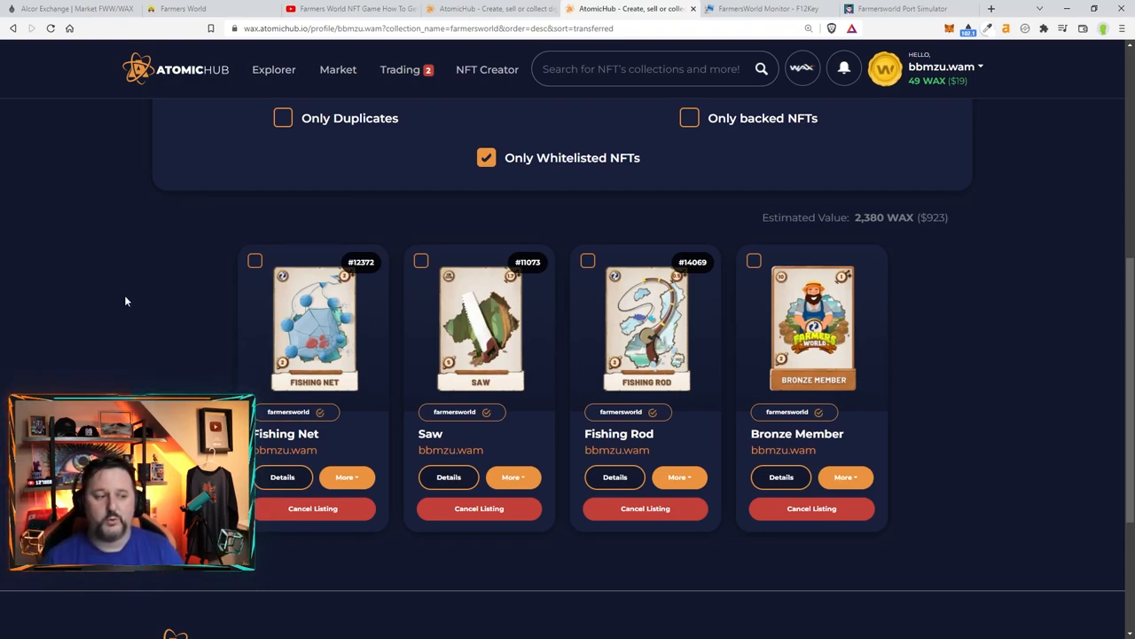
mouse_move(80, 245)
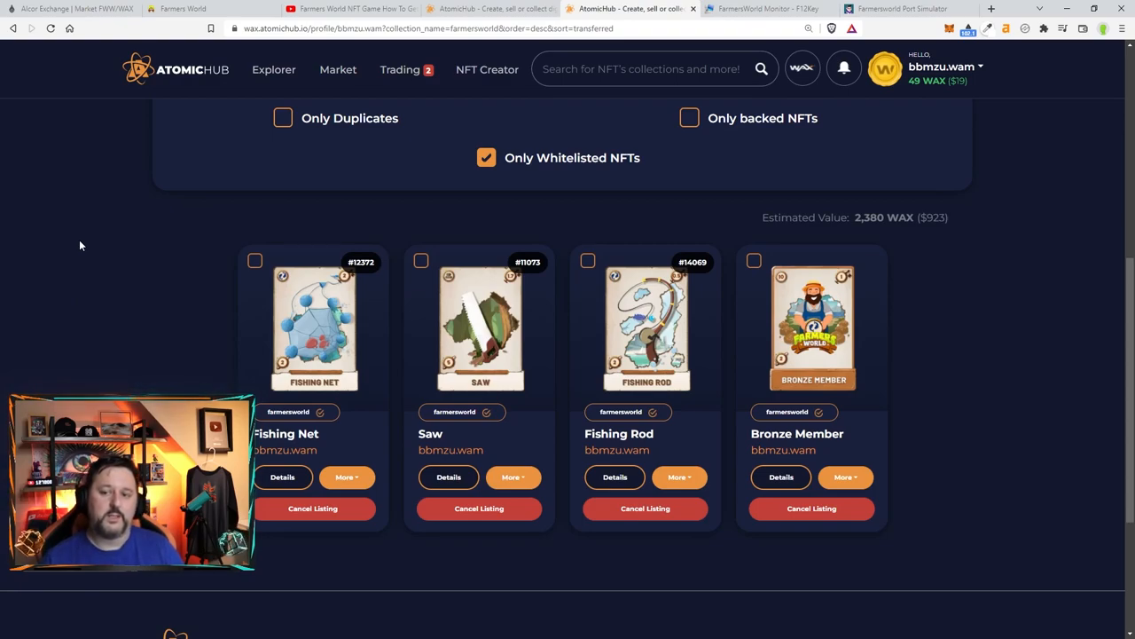